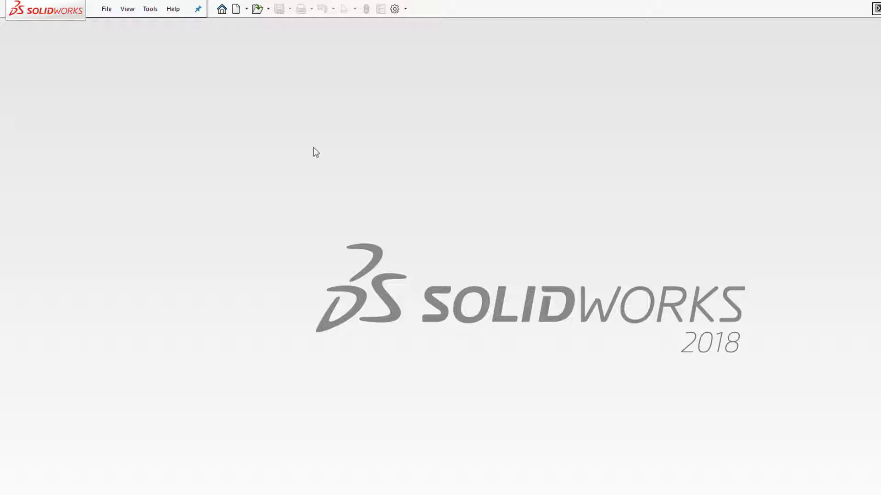
- Start a new part and sketch the closed stepped profile with the Line tool, ending with the vertical edge
left_click(235, 8)
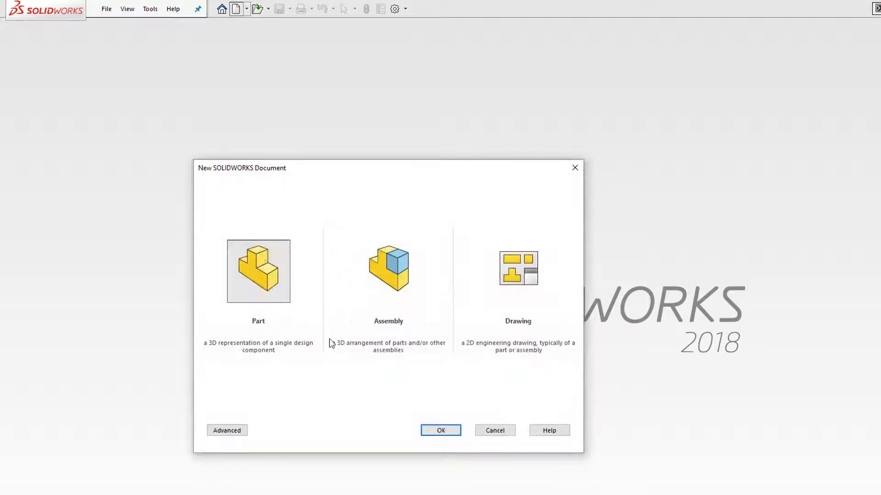
left_click(440, 430)
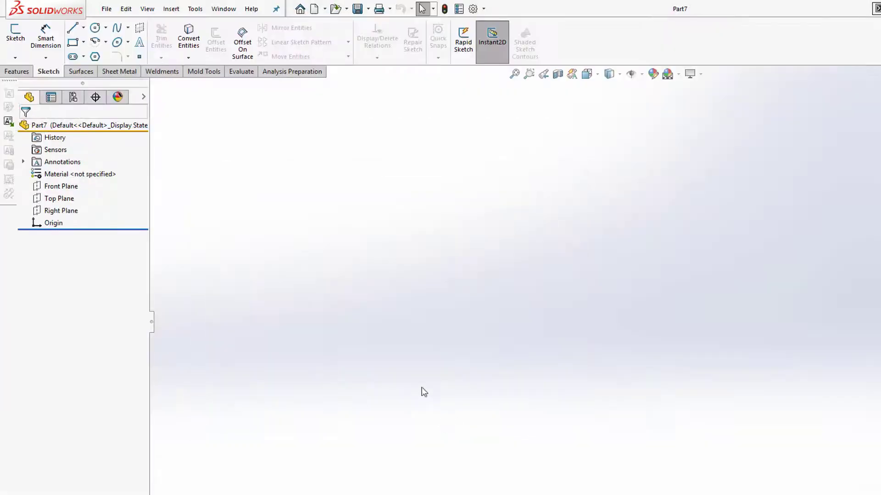
left_click(15, 36)
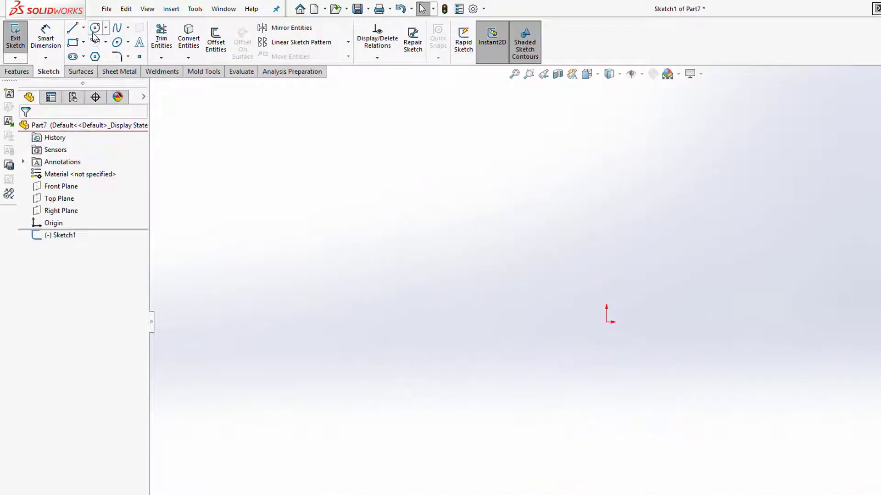
left_click(71, 26)
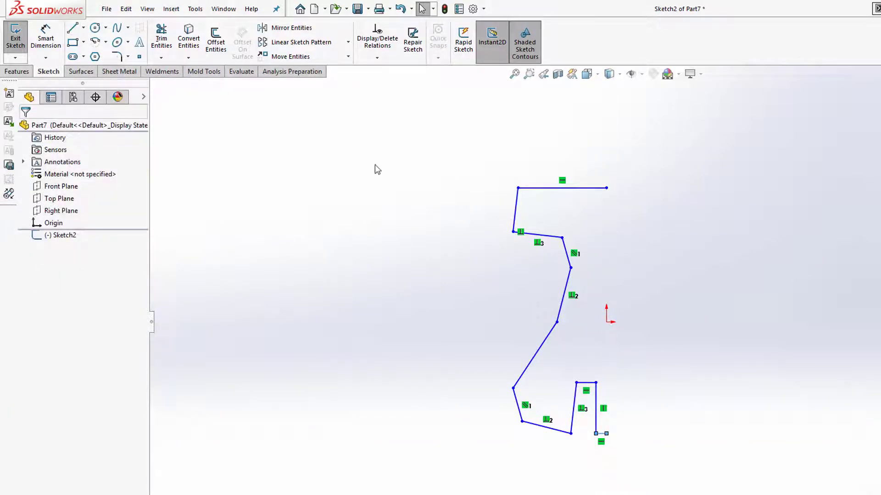
left_click(72, 26)
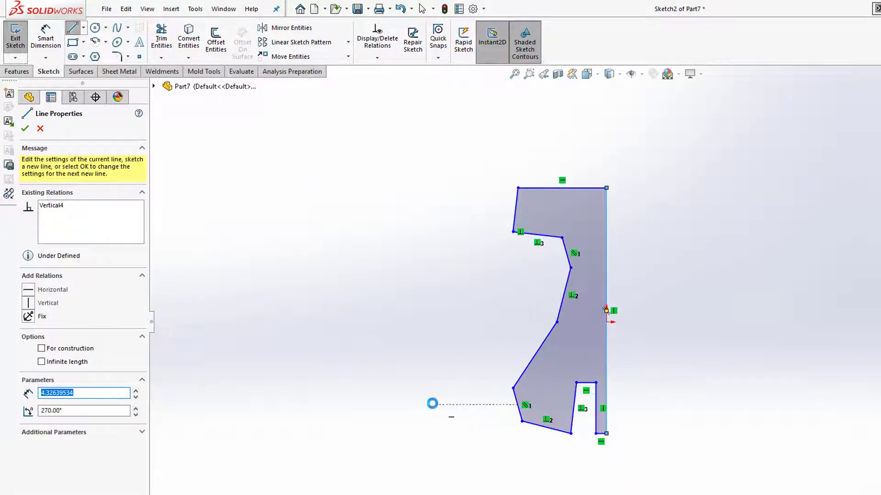
- Revolve the profile 360° about Line13, its vertical edge, into a solid stepped body
left_click(24, 128)
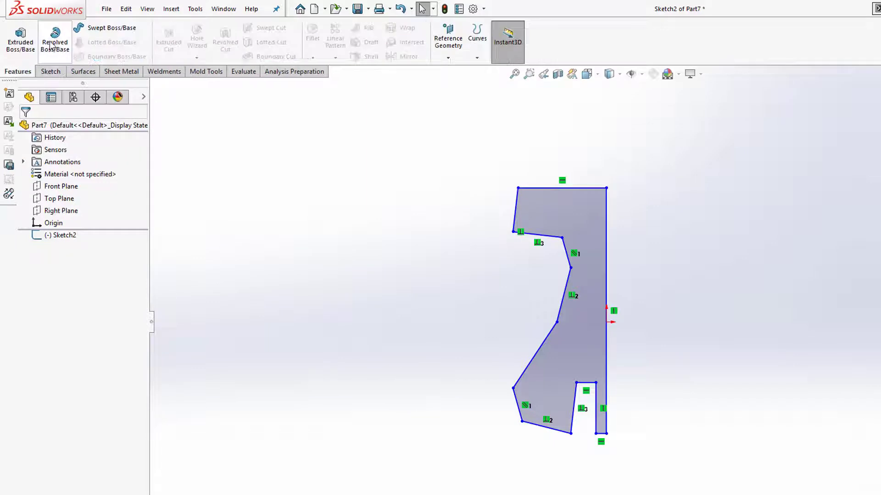
left_click(54, 40)
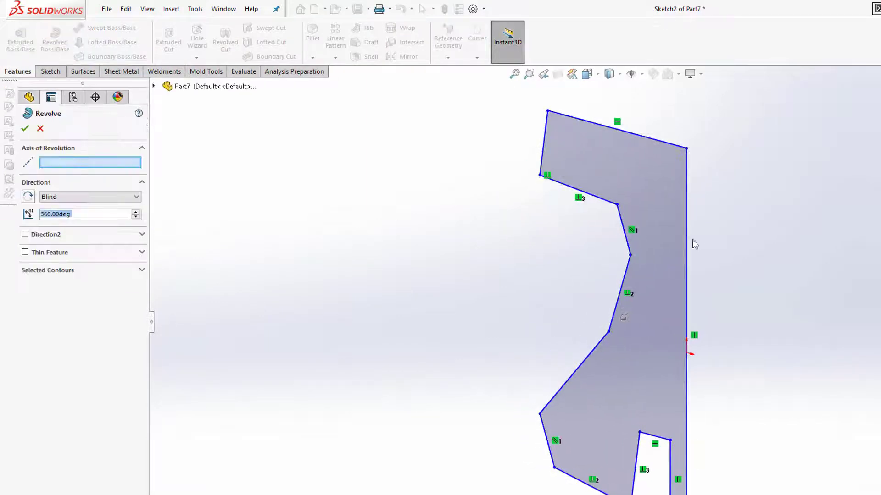
left_click(686, 242)
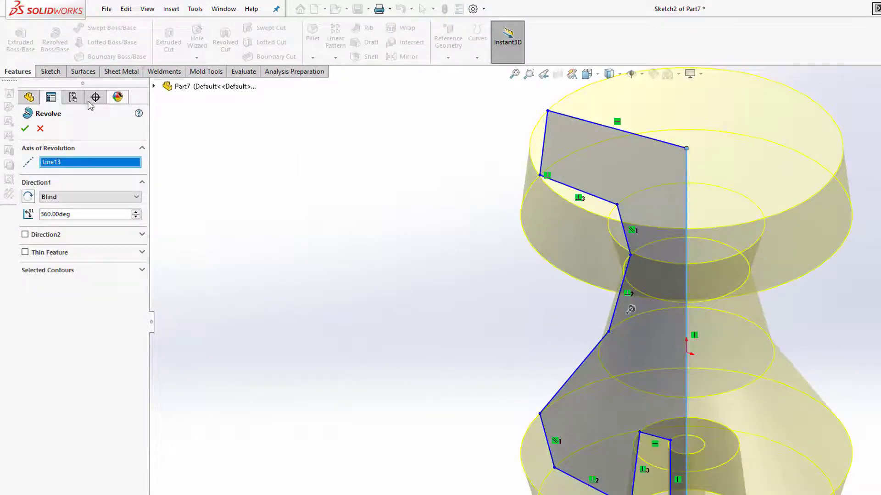
left_click(25, 128)
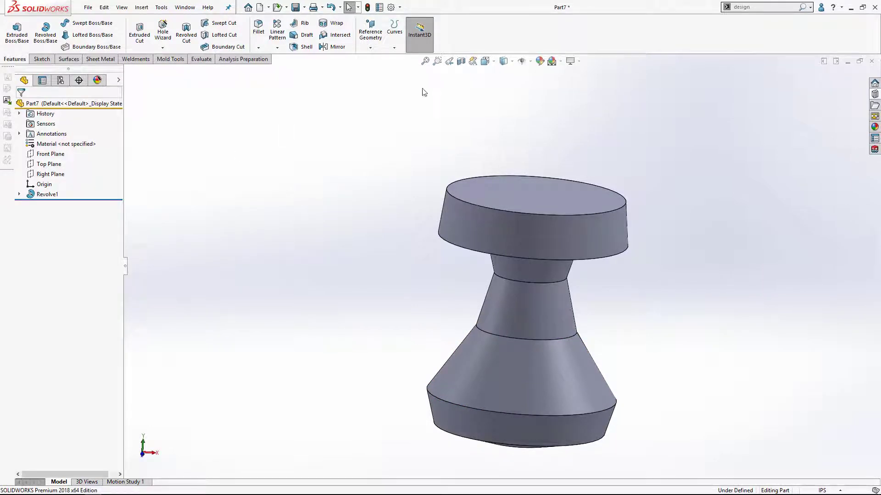
- Search 'macro' in Search Commands and show the Macro toolbar
type("m")
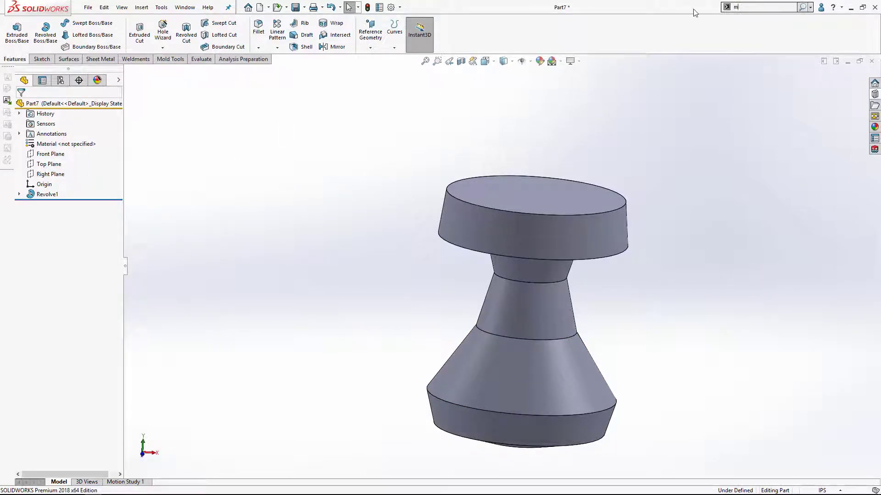
type("acro")
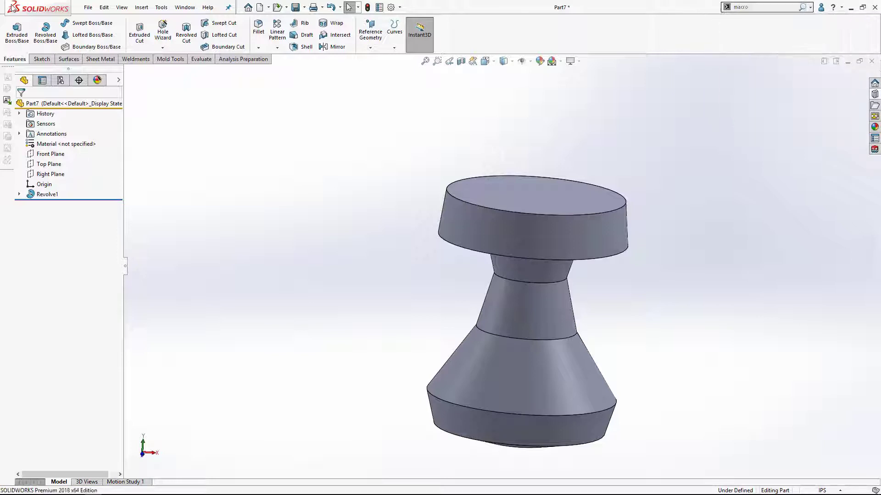
left_click(121, 7)
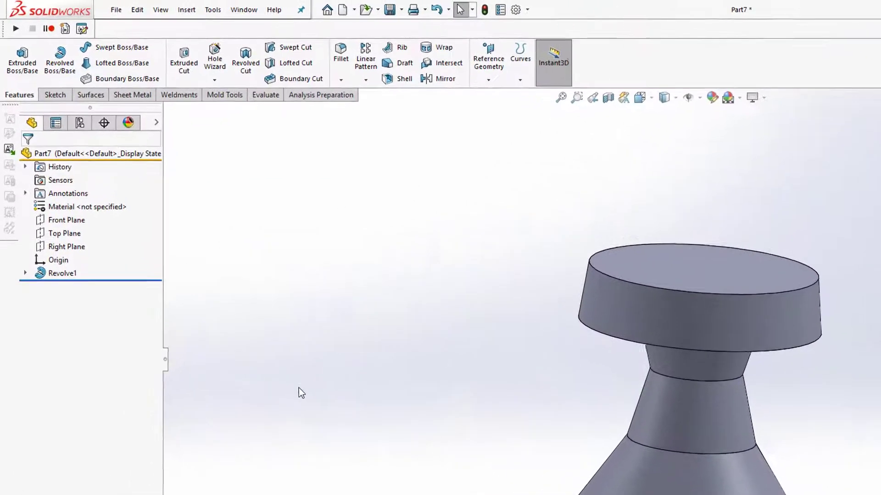
mouse_move(83, 30)
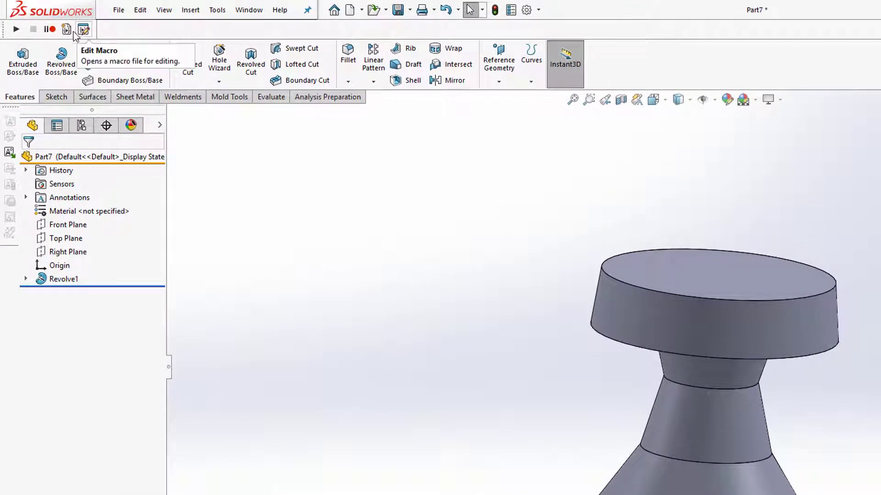
mouse_move(16, 30)
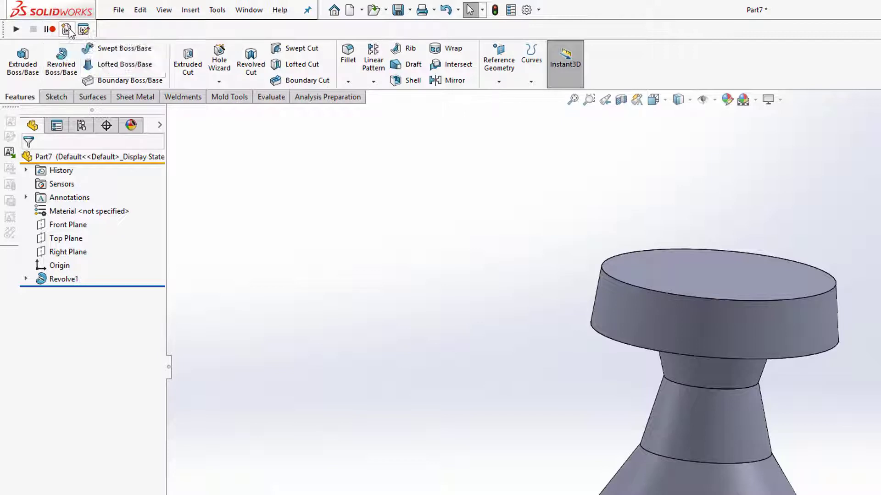
mouse_move(83, 29)
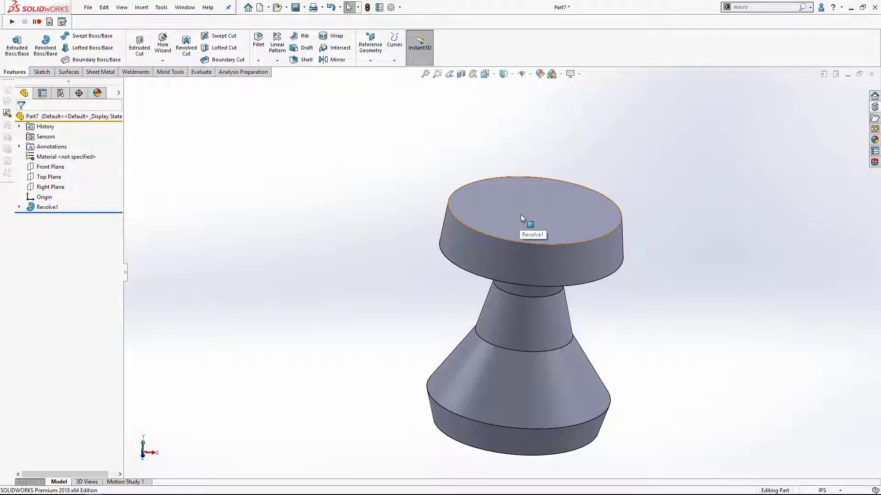
- Record a macro of an Extruded Cut of the top-face circle, 1.00in deep with 10.00deg draft
left_click(528, 213)
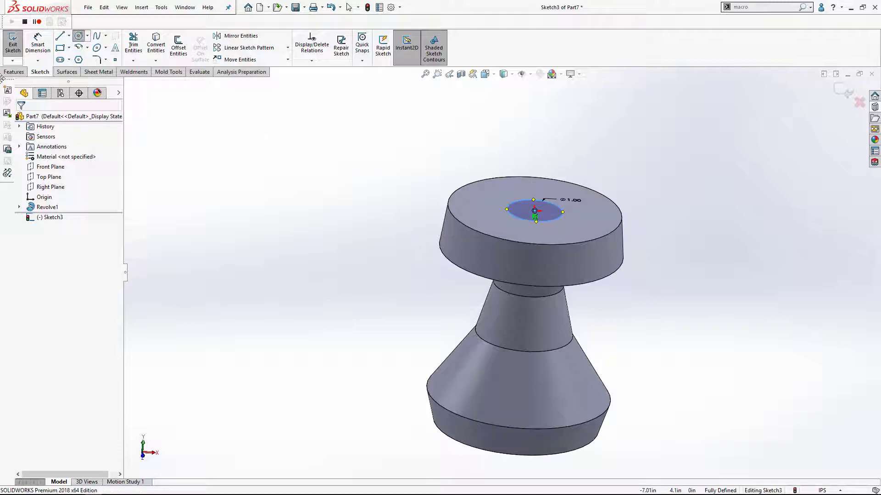
left_click(14, 71)
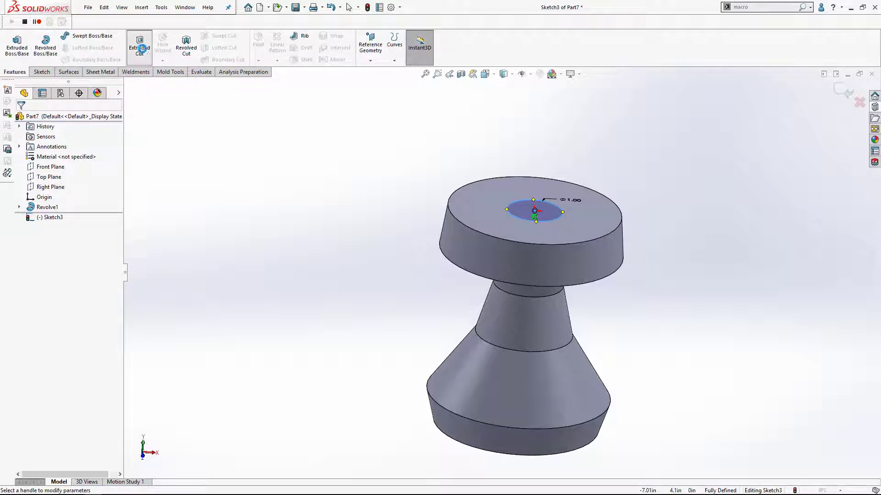
left_click(139, 47)
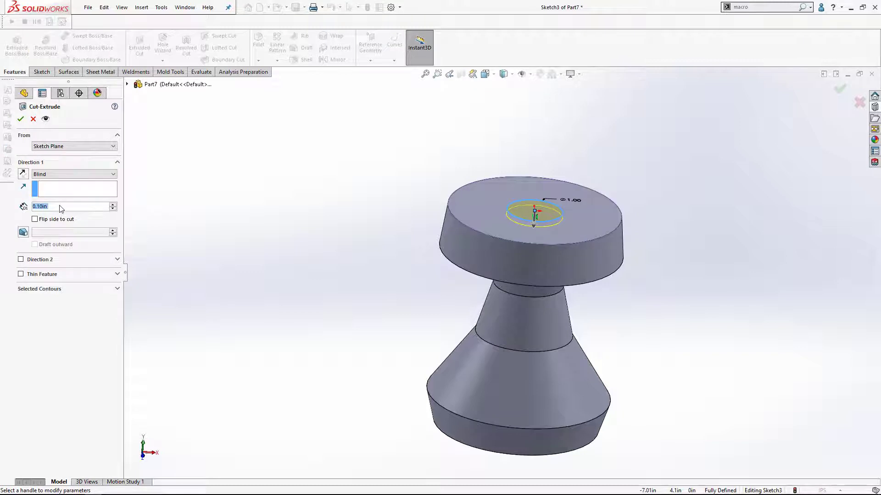
type("1.00in")
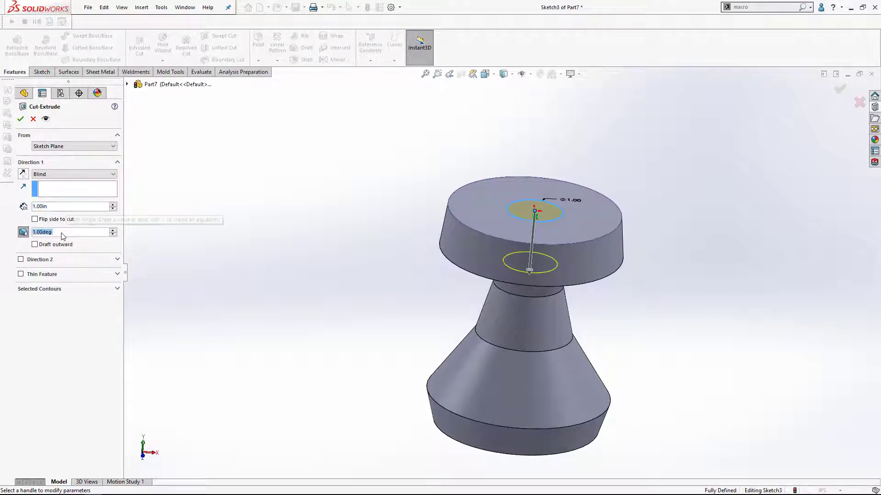
type("10.00deg")
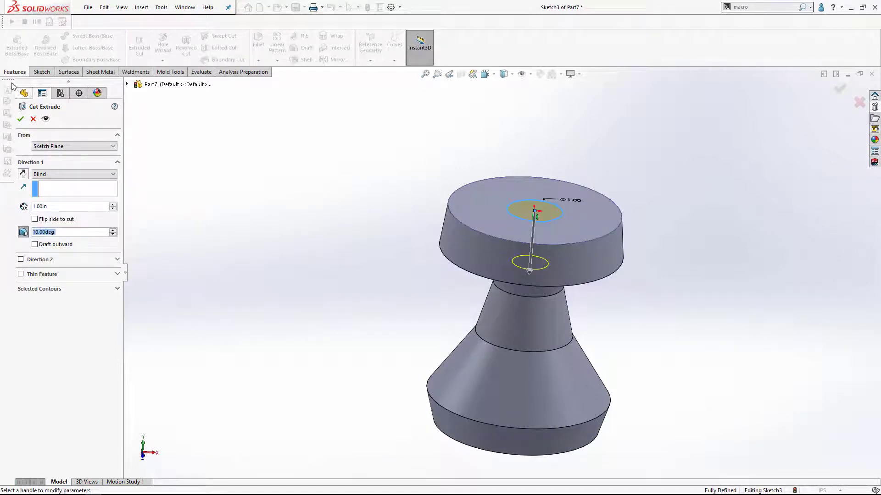
left_click(21, 118)
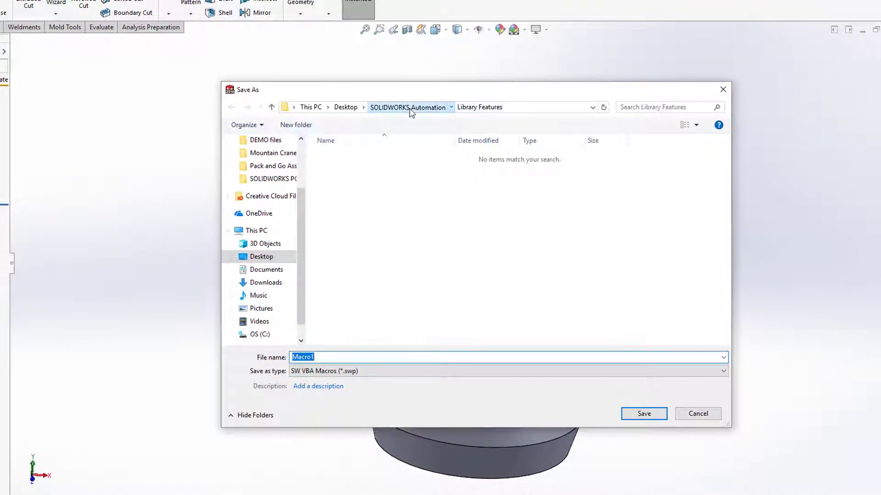
- Save the recorded macro as 1in_10deg in the SOLIDWORKS Automation folder
left_click(408, 107)
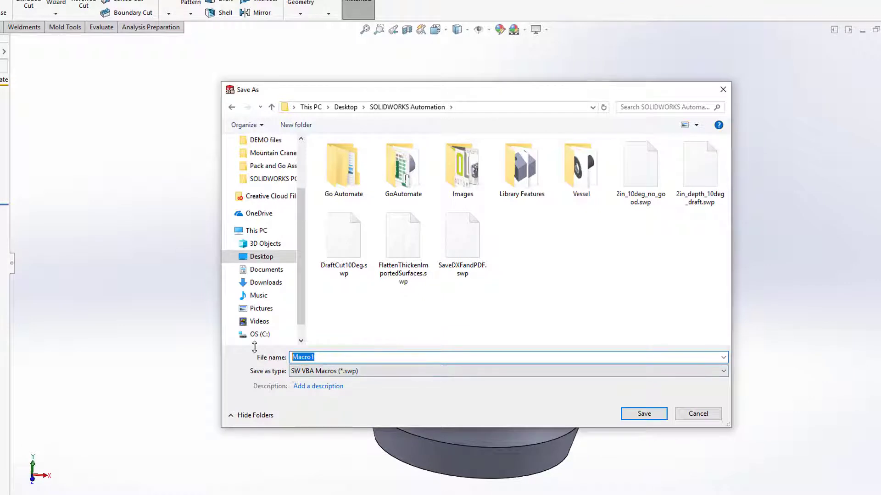
type("1in_10deg")
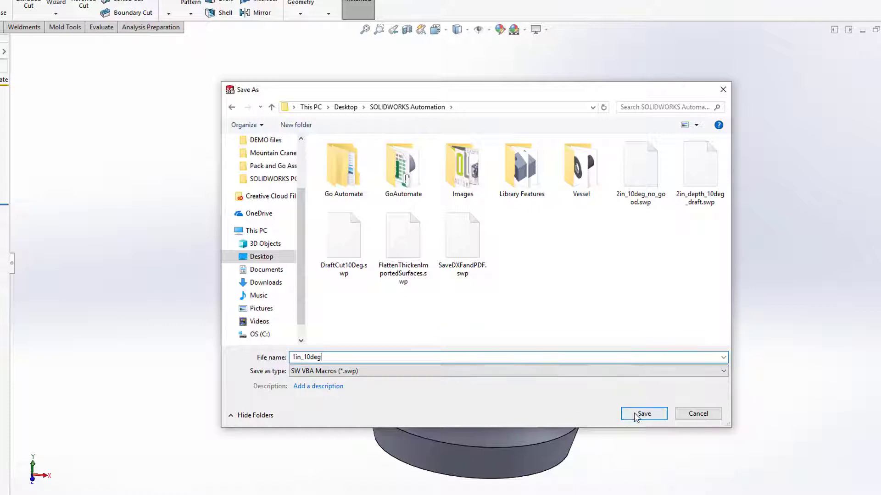
left_click(643, 413)
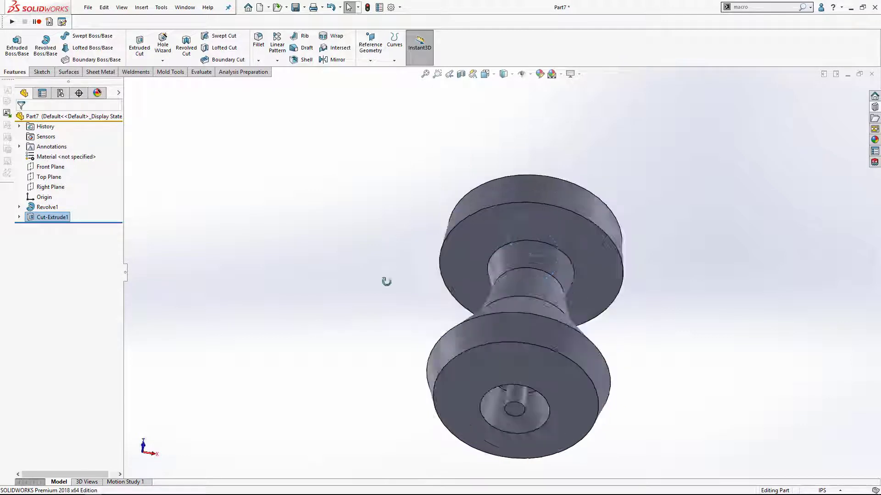
- Delete Cut-Extrude1 and run the 1in_10deg.swp macro to recreate the drafted hole
right_click(51, 218)
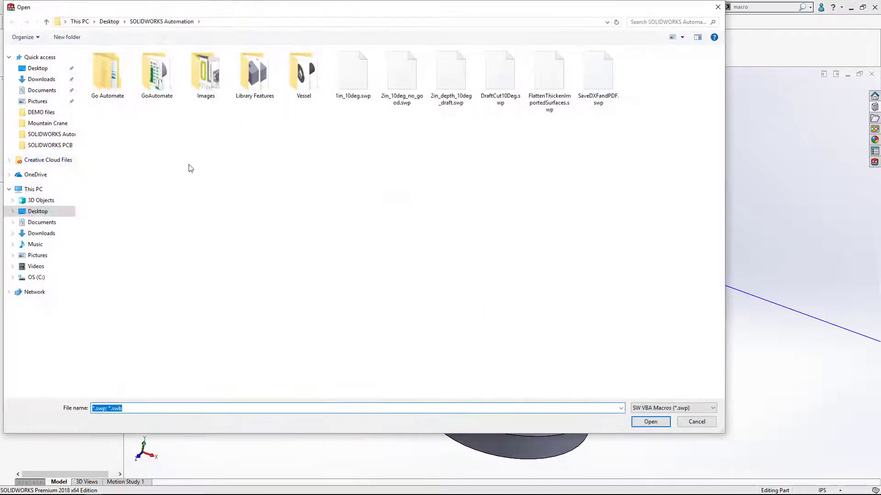
left_click(352, 73)
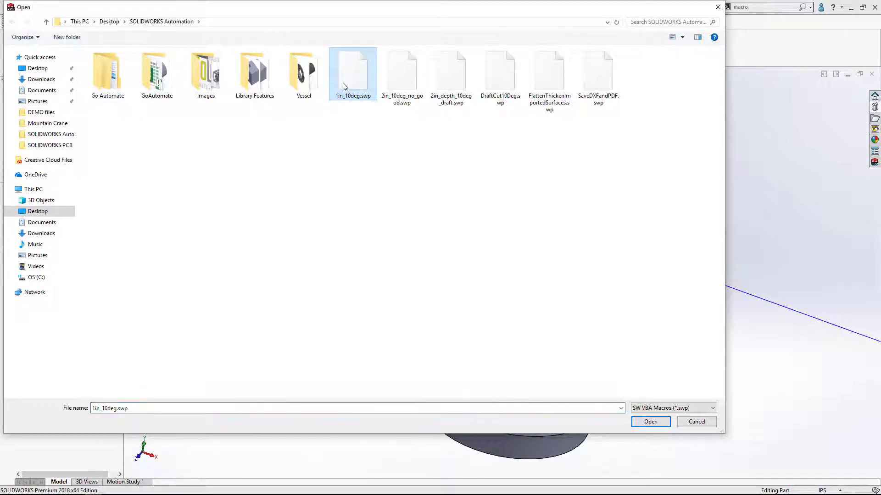
left_click(650, 422)
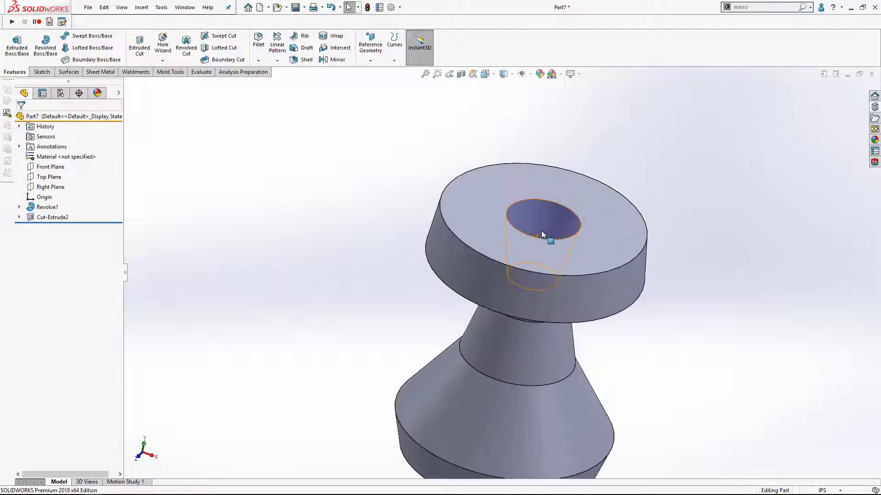
left_click_drag(542, 236, 548, 264)
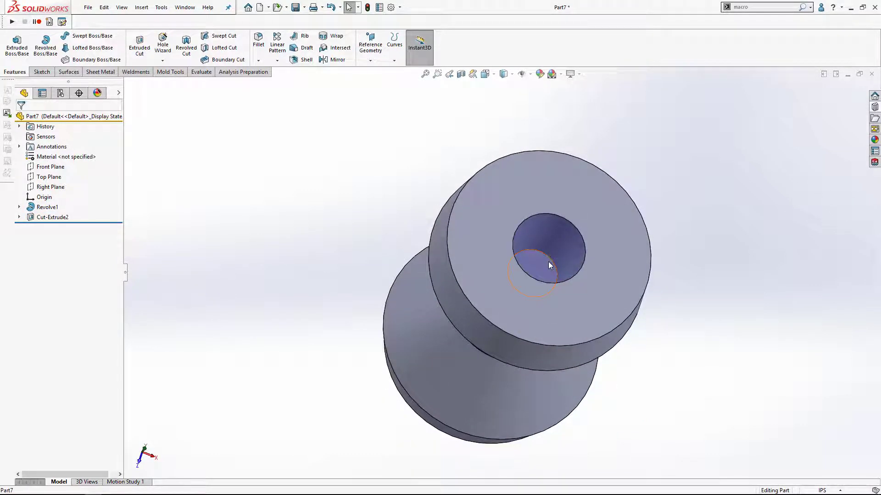
left_click_drag(551, 266, 503, 248)
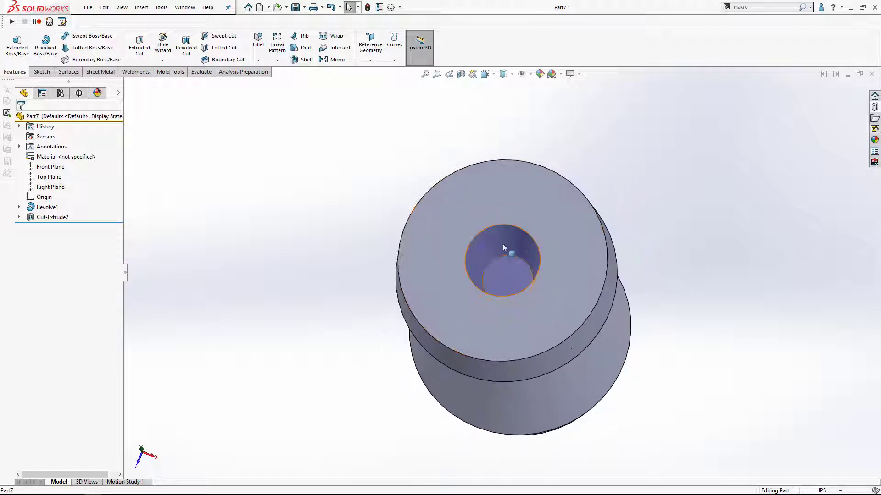
mouse_move(493, 275)
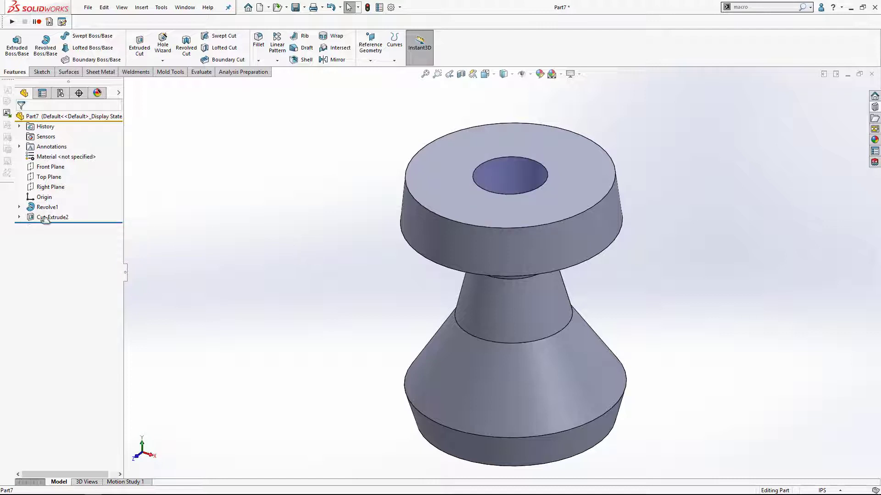
left_click(53, 217)
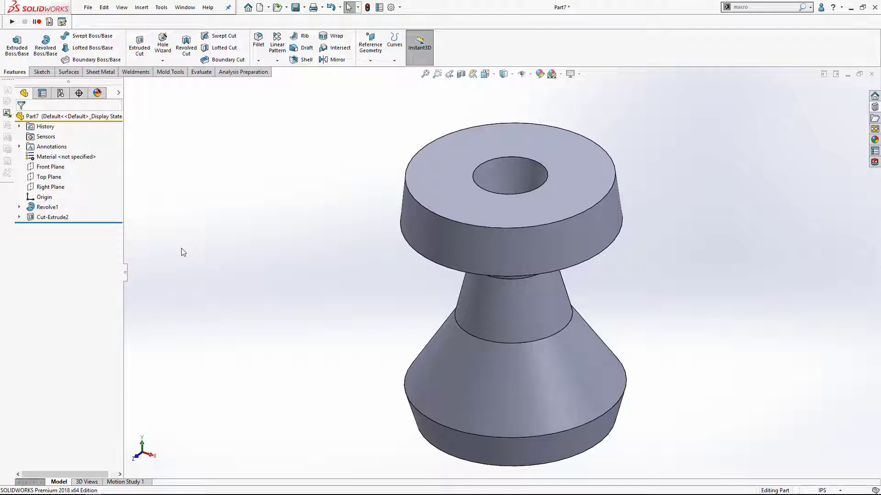
- Delete Cut-Extrude2 from the FeatureManager tree, leaving only Revolve1
right_click(52, 216)
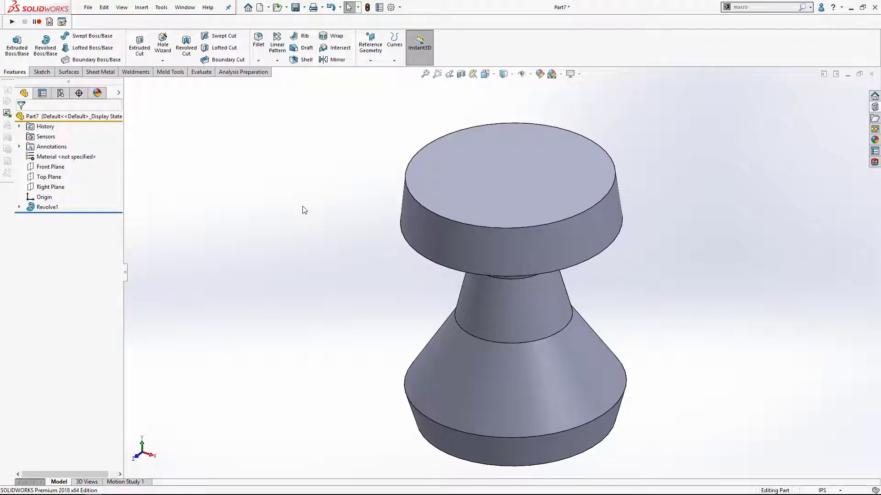
mouse_move(304, 214)
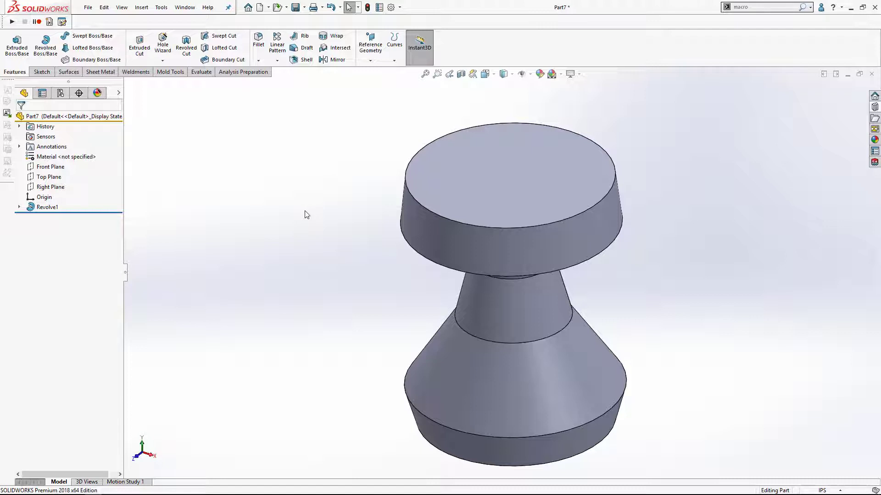
mouse_move(305, 217)
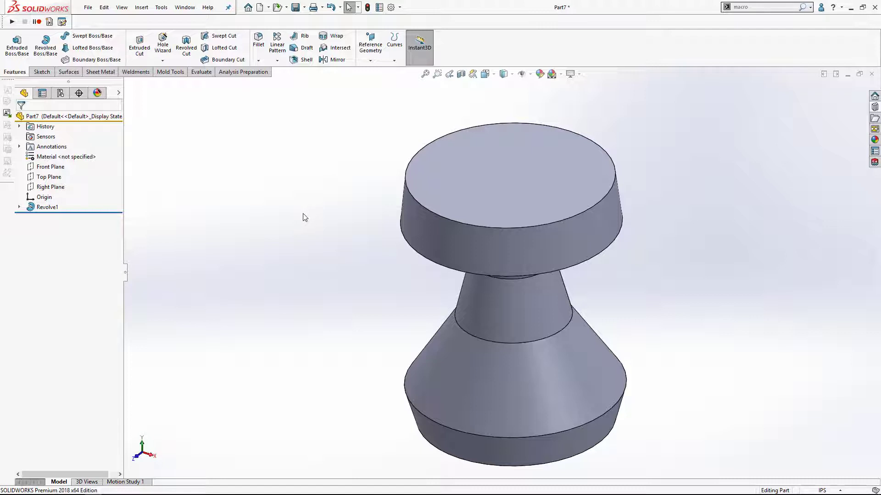
mouse_move(307, 228)
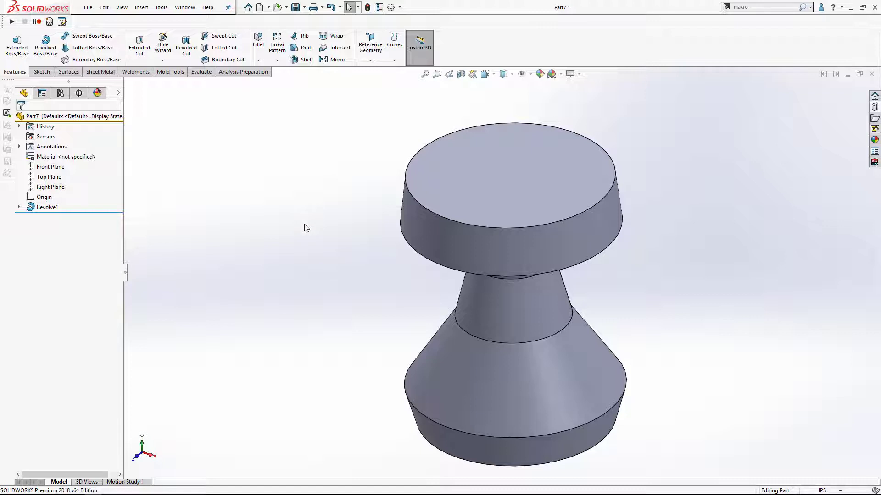
mouse_move(260, 219)
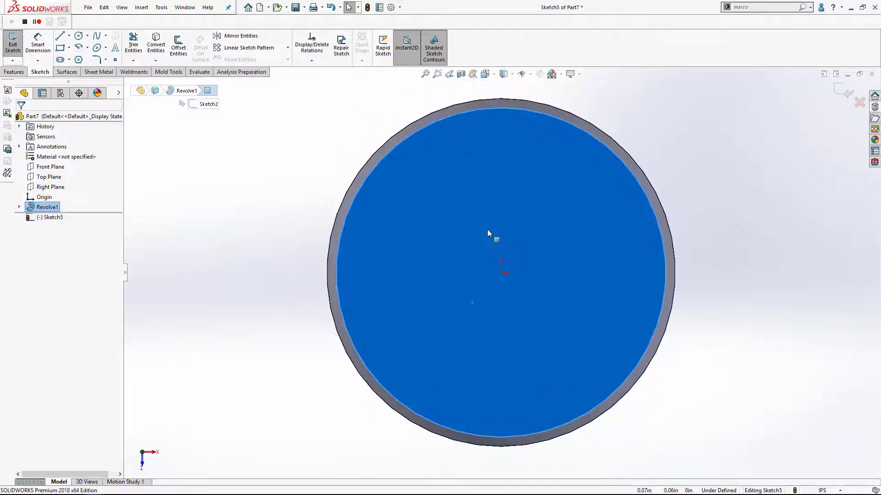
- Sketch a circle centred on the origin of the top face and dimension it to 1
right_click(489, 233)
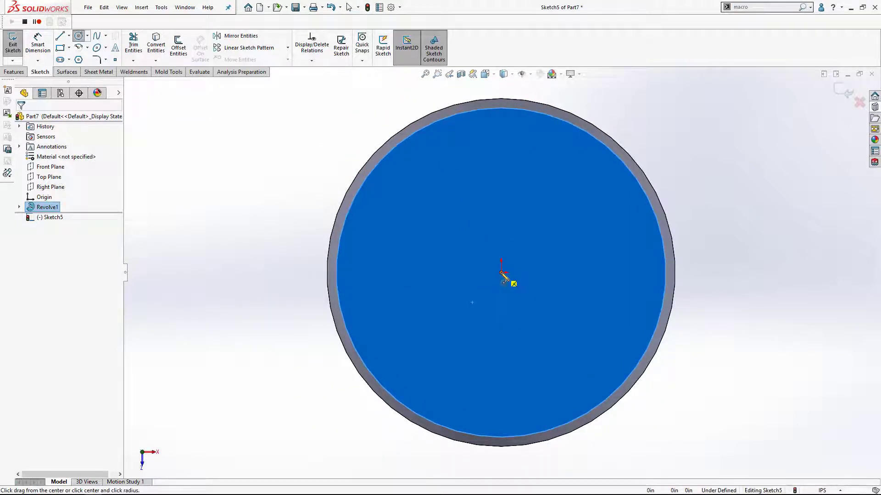
left_click_drag(501, 274, 579, 217)
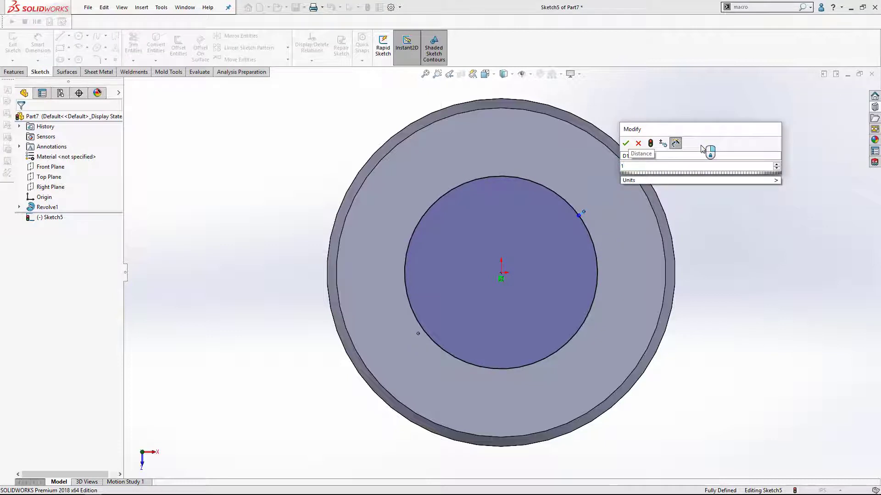
left_click(625, 143)
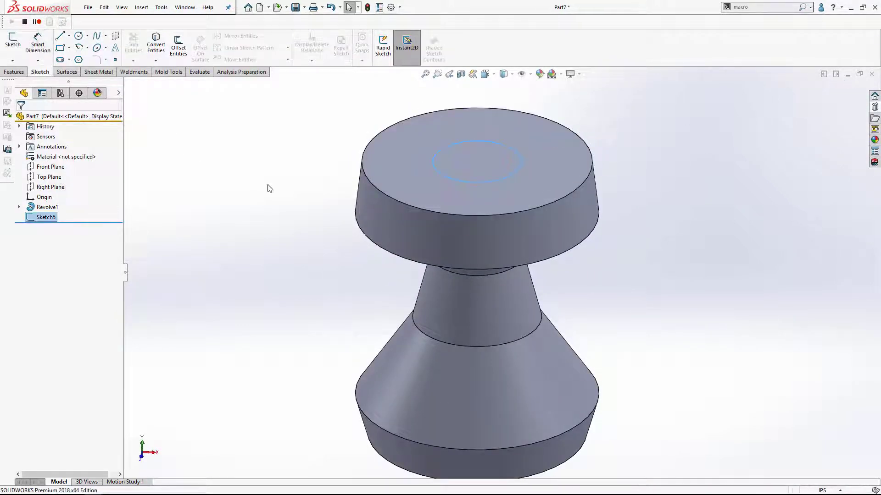
- Cut the circle Blind 1.00in deep with 10deg draft as Cut-Extrude3 and save the recorded macro as BAD
left_click(14, 72)
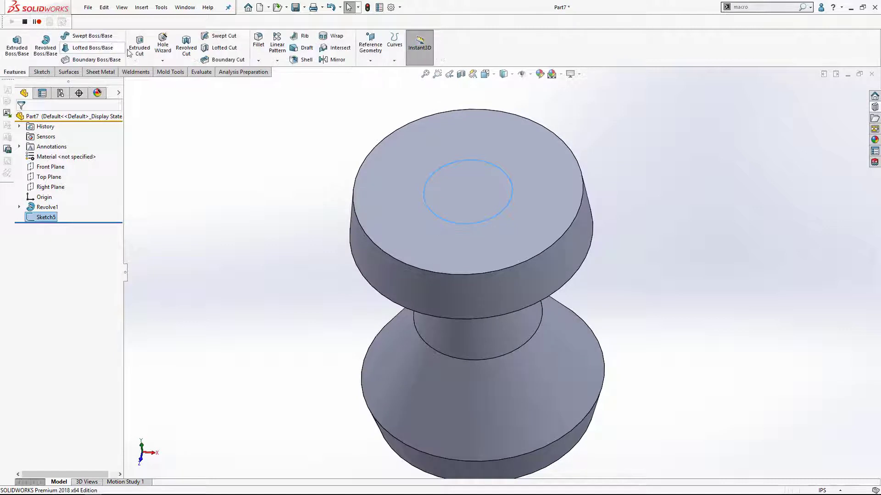
left_click(139, 46)
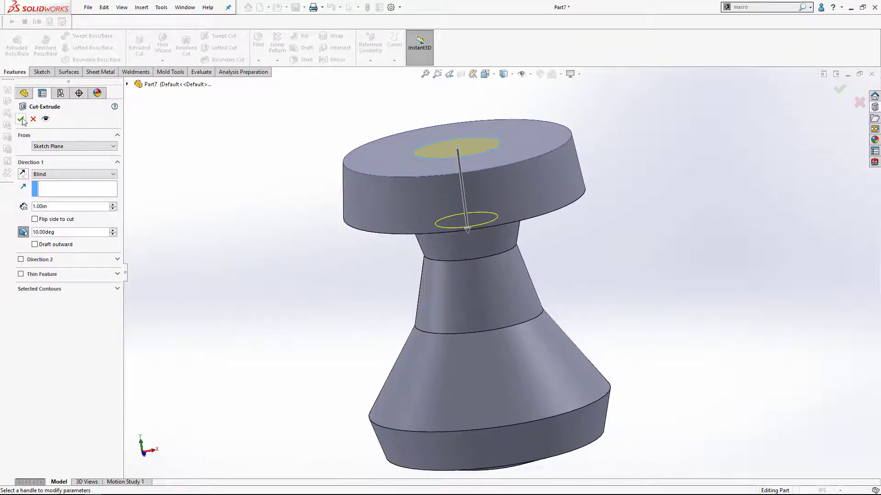
left_click(21, 118)
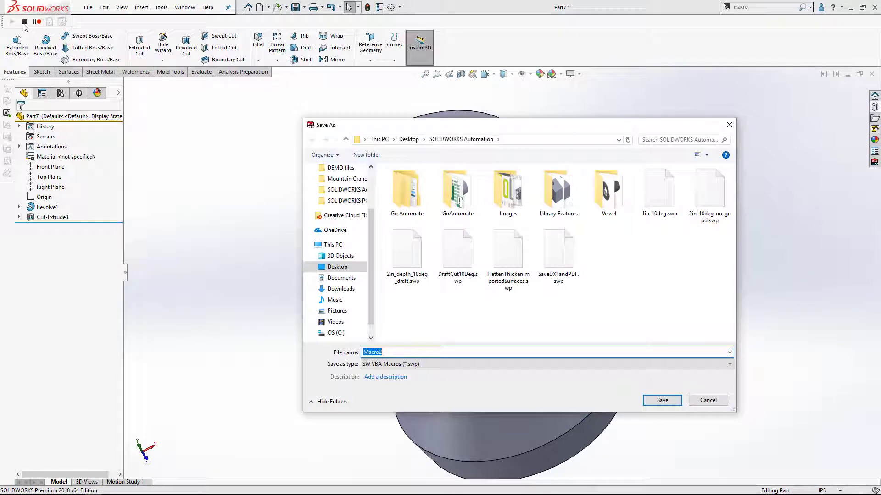
type("BAD")
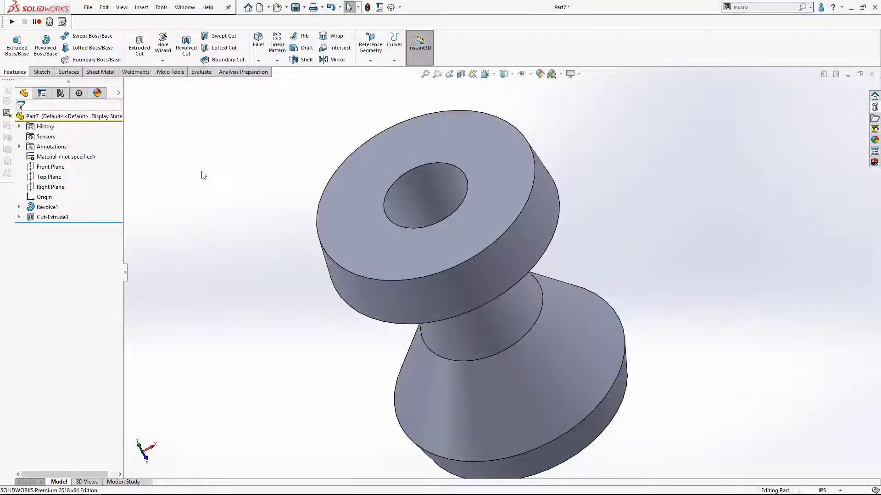
- Run the BAD.swp macro, accept the dimension, and inspect the uncut top face with its new Sketch6 circle
left_click(52, 216)
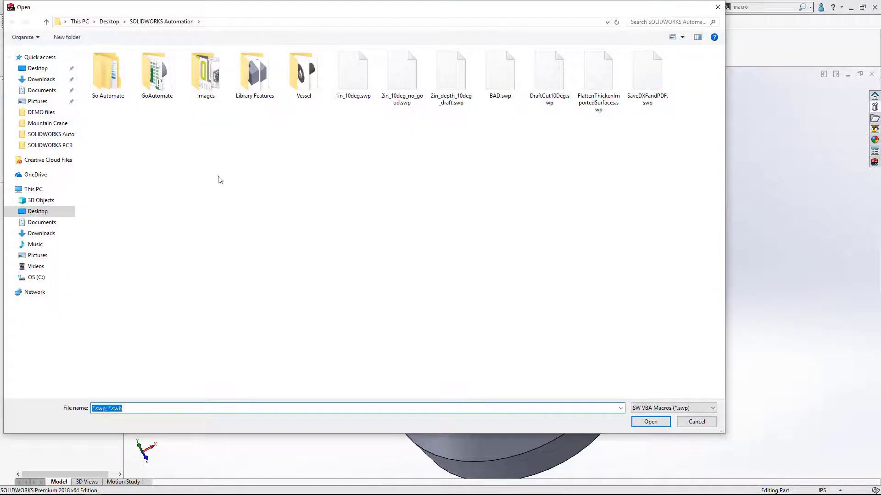
left_click(499, 70)
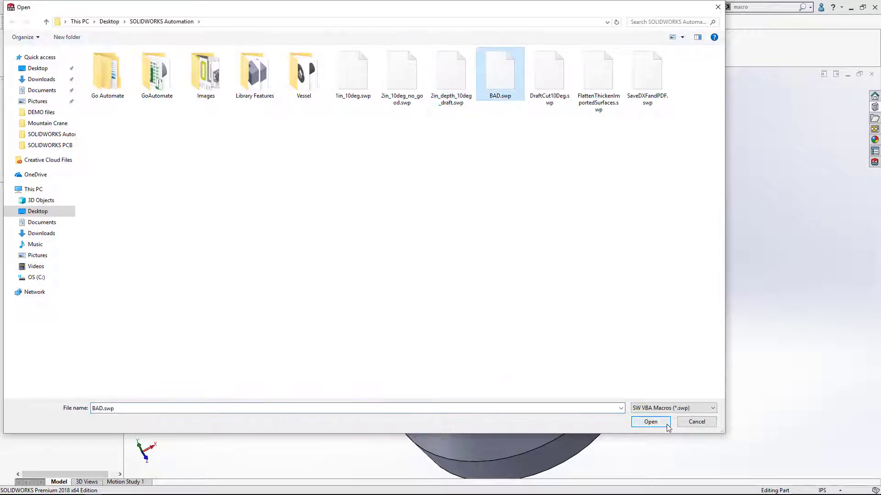
left_click(650, 422)
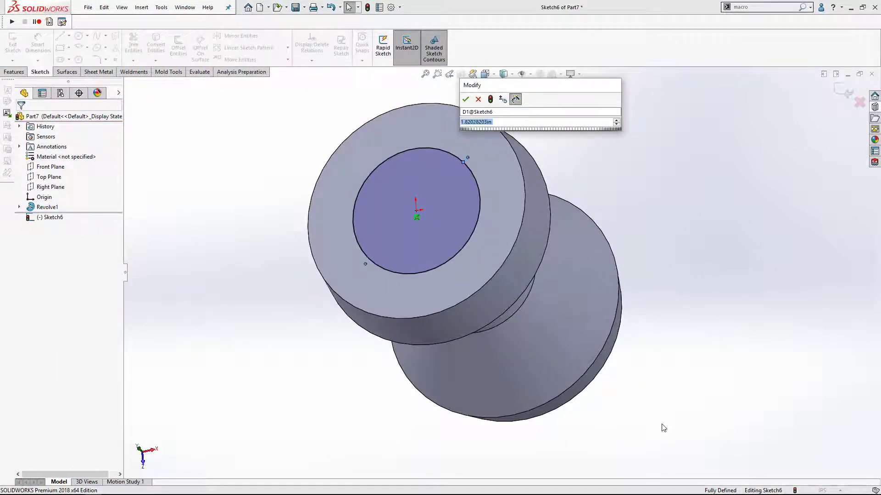
left_click(466, 99)
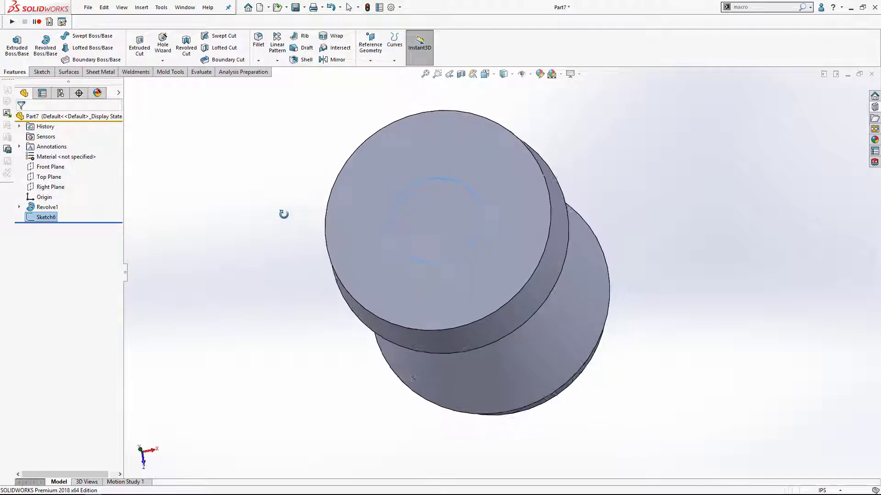
left_click_drag(283, 214, 453, 193)
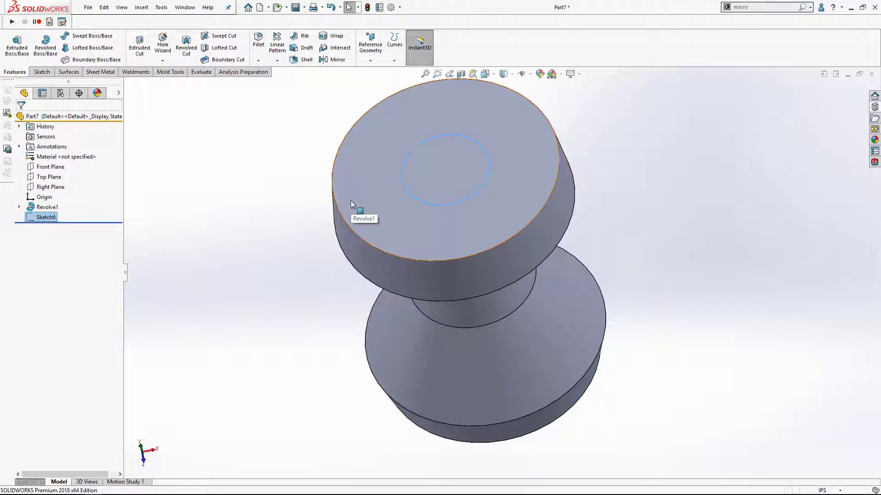
mouse_move(151, 162)
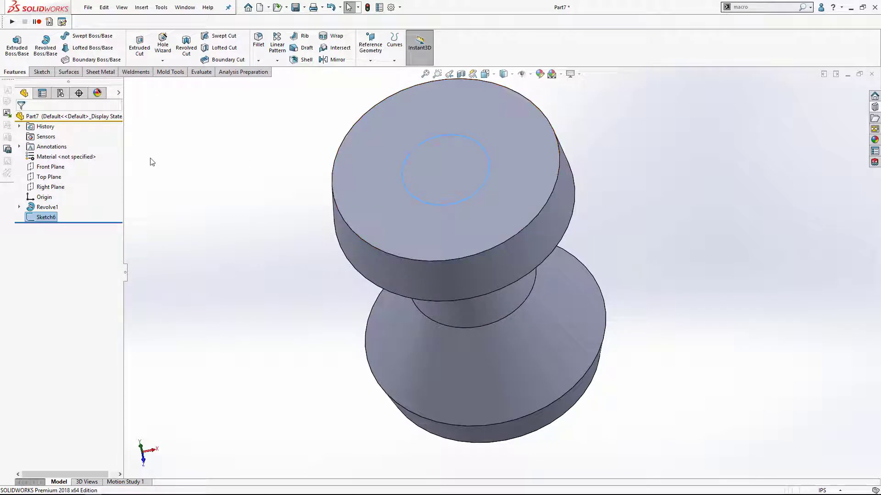
mouse_move(62, 22)
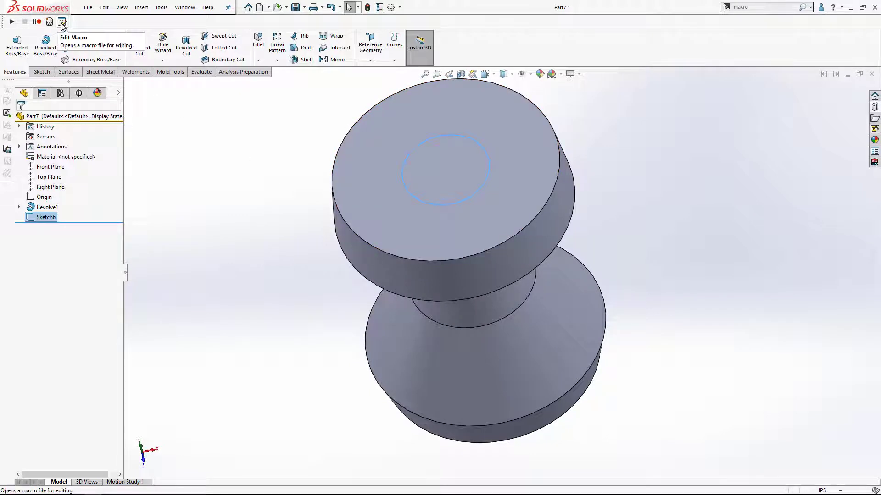
- Load the BAD.swp macro into the Visual Basic editor for editing
left_click(61, 21)
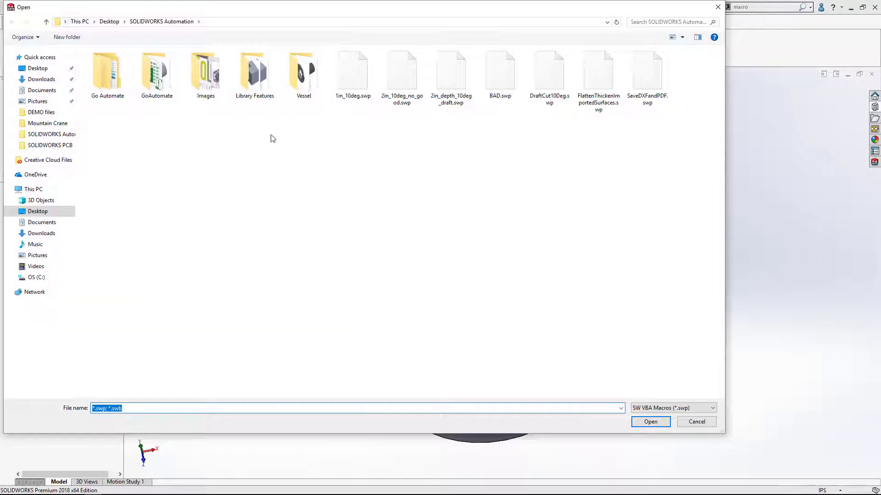
left_click(352, 72)
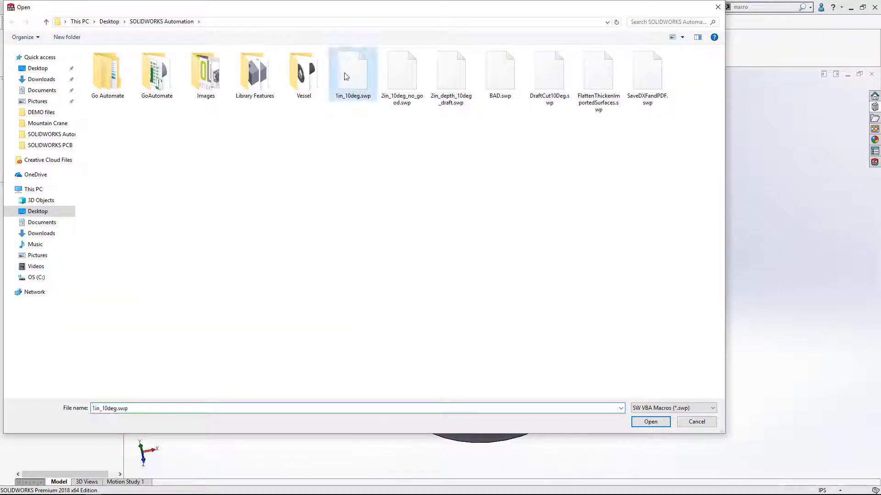
left_click(649, 422)
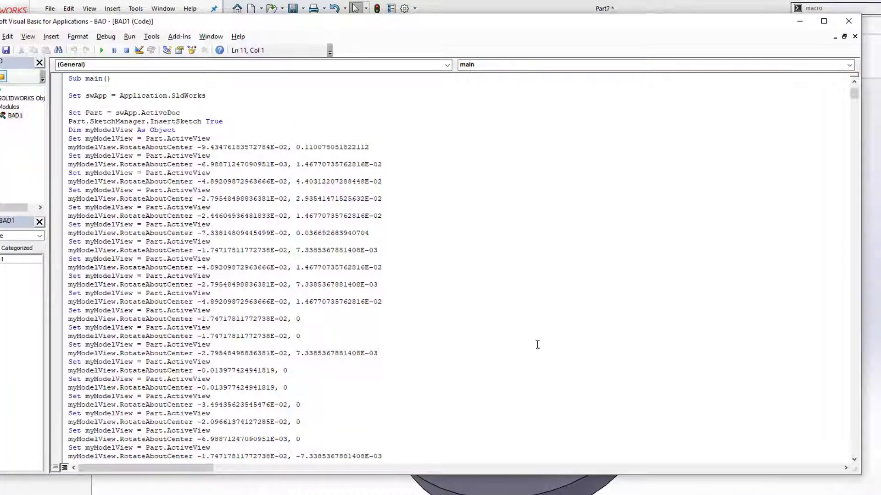
scroll("down", 3)
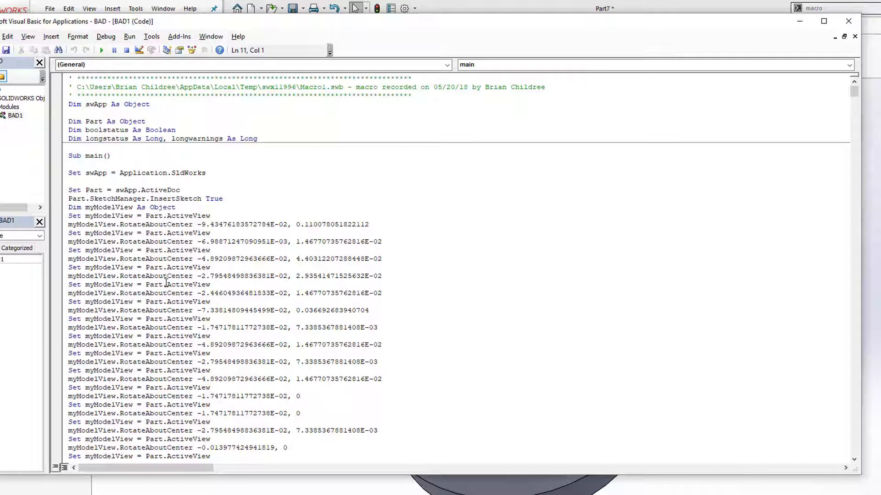
left_click(69, 164)
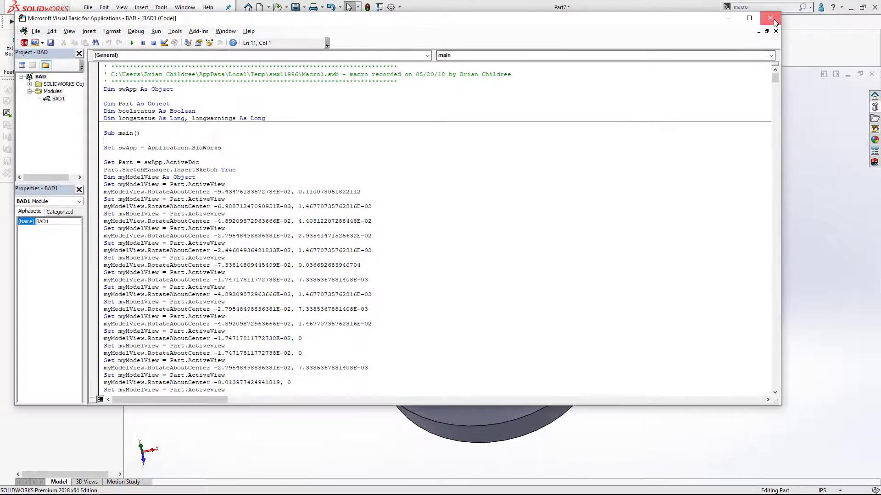
- Close the macro editor and discard the unsaved part
left_click(775, 18)
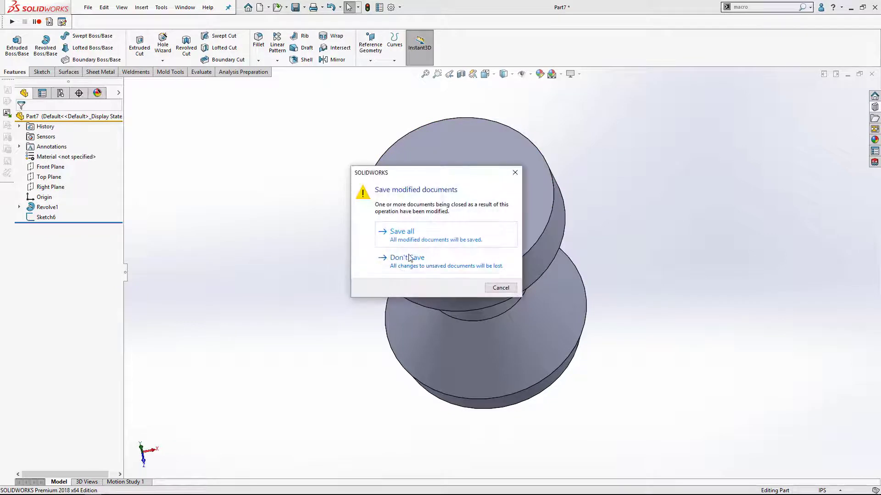
left_click(406, 257)
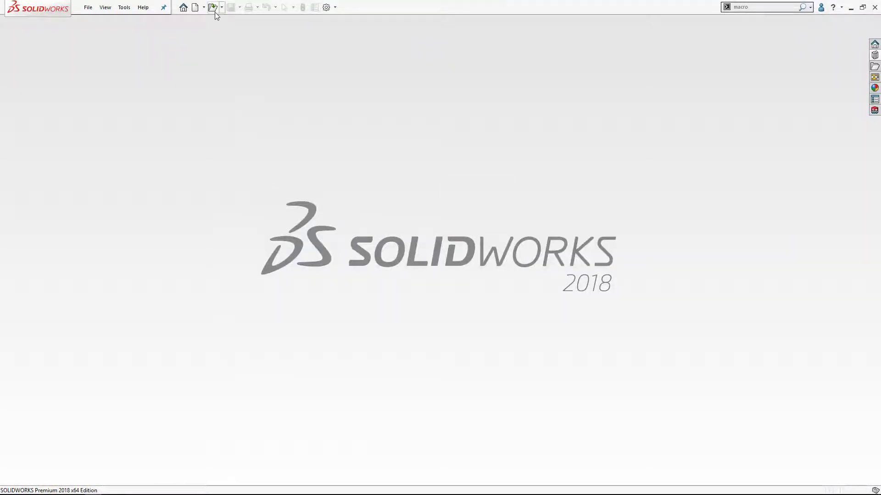
- Open the Sheet Metal Box Drawing from the SOLIDWORKS Automation folder
left_click(222, 7)
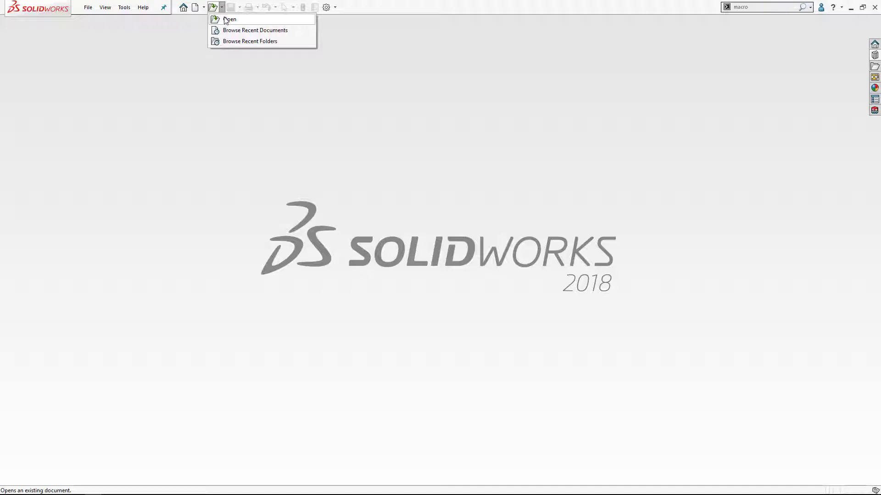
left_click(229, 19)
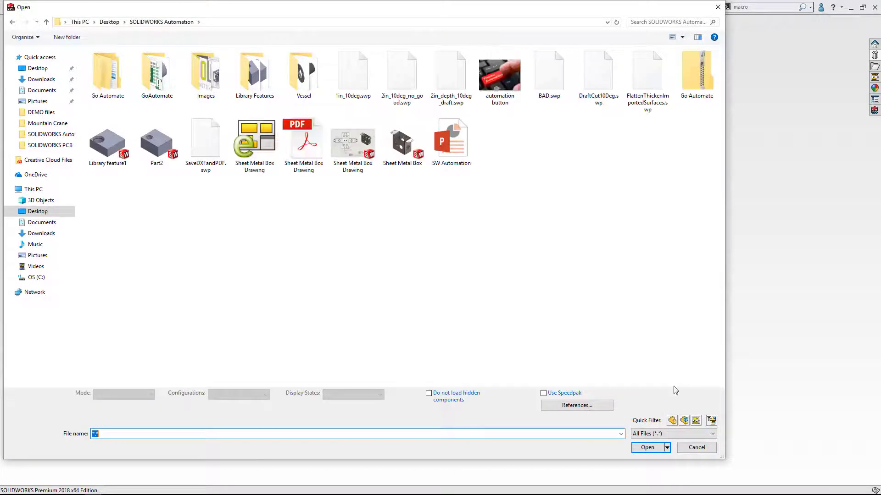
left_click(352, 138)
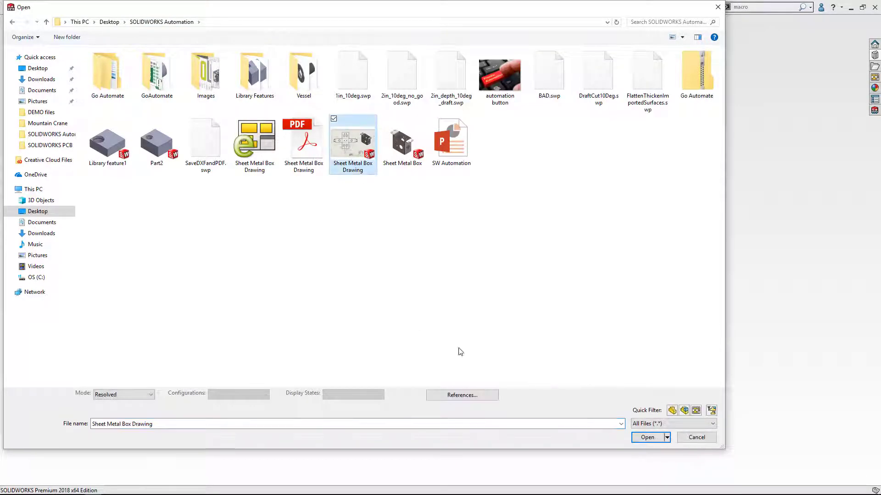
left_click(647, 437)
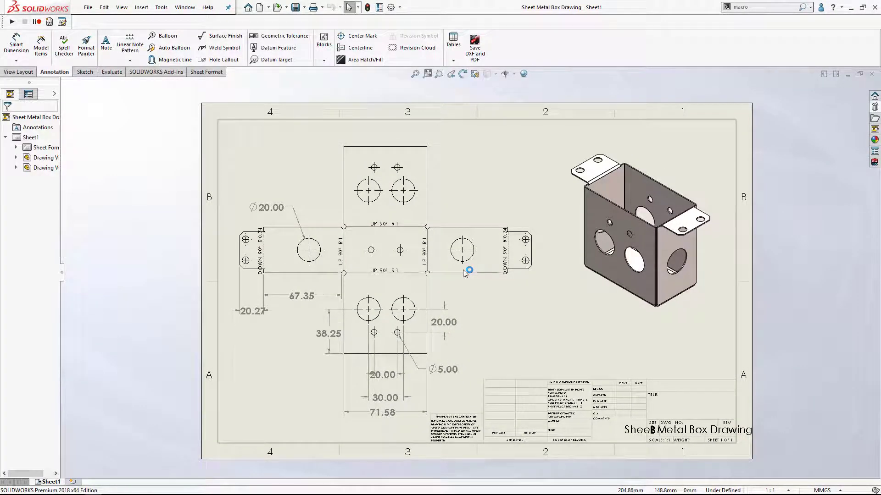
mouse_move(564, 347)
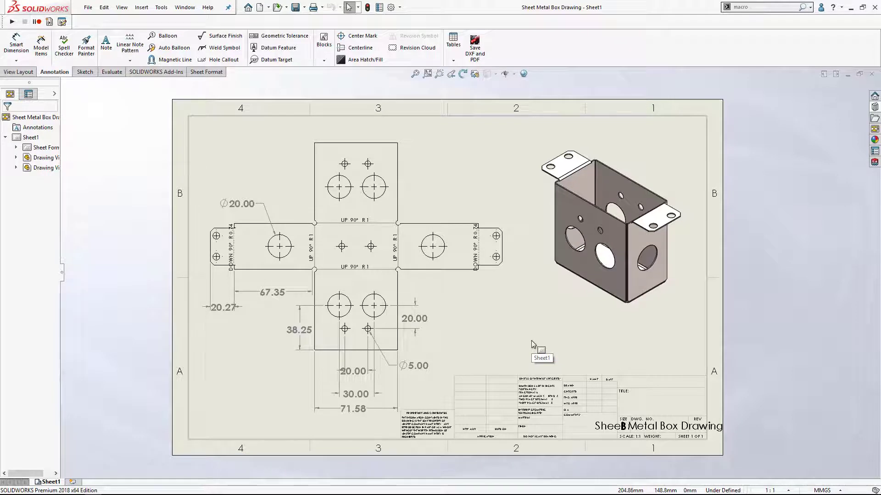
mouse_move(539, 347)
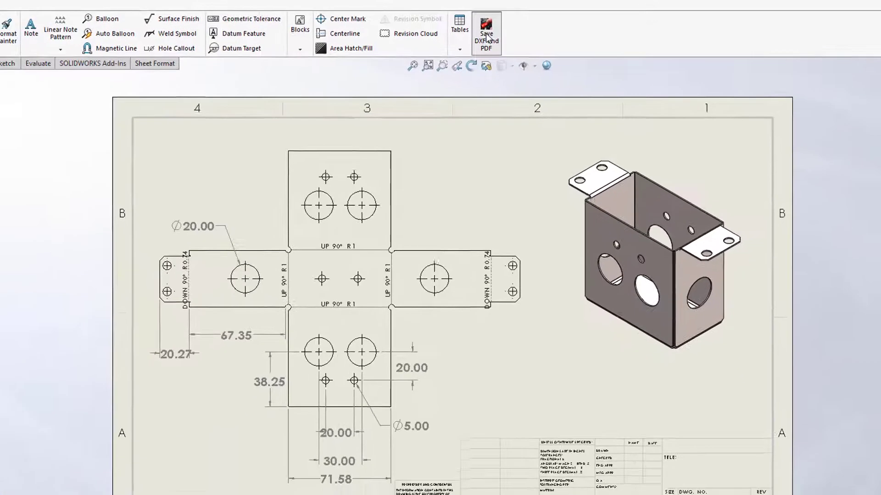
- Run the Save DXF and PDF macro and dismiss the drawing, PDF and DXF success messages
left_click(485, 34)
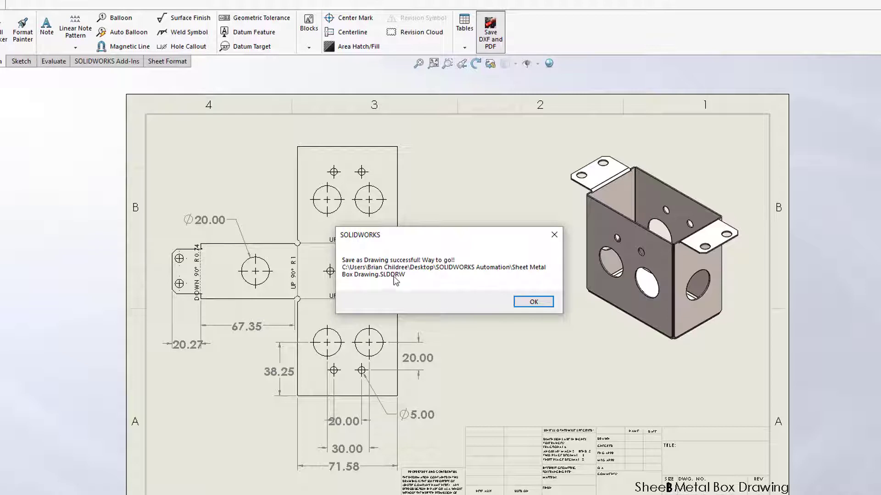
left_click(532, 302)
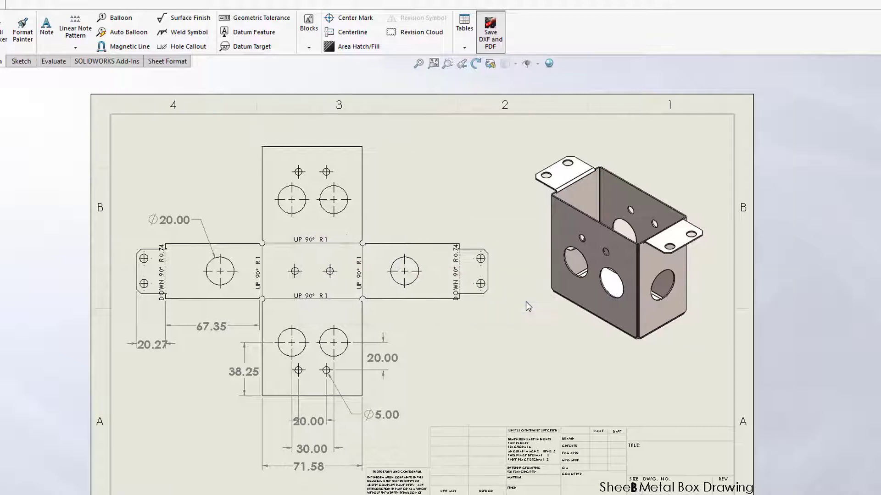
left_click(489, 31)
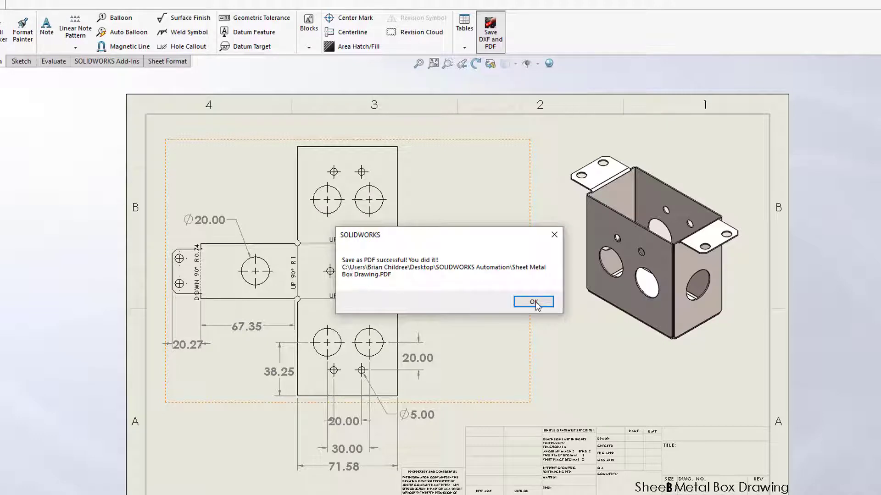
left_click(532, 302)
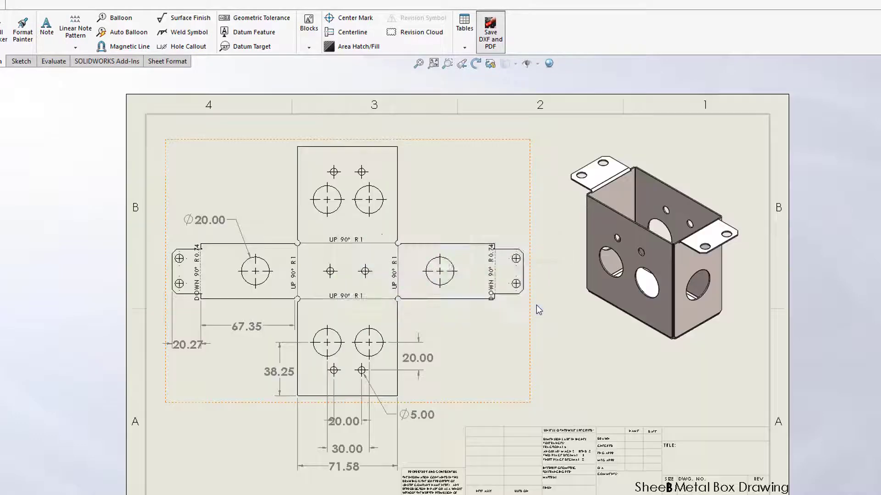
left_click(489, 31)
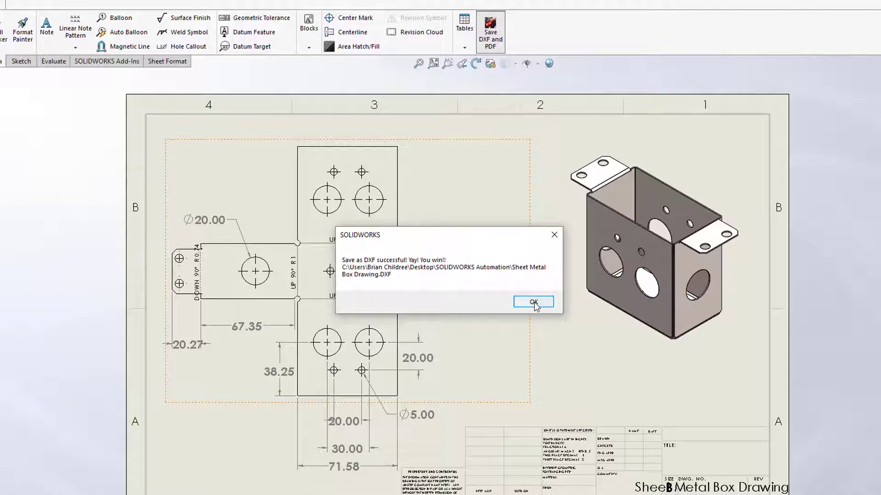
left_click(532, 302)
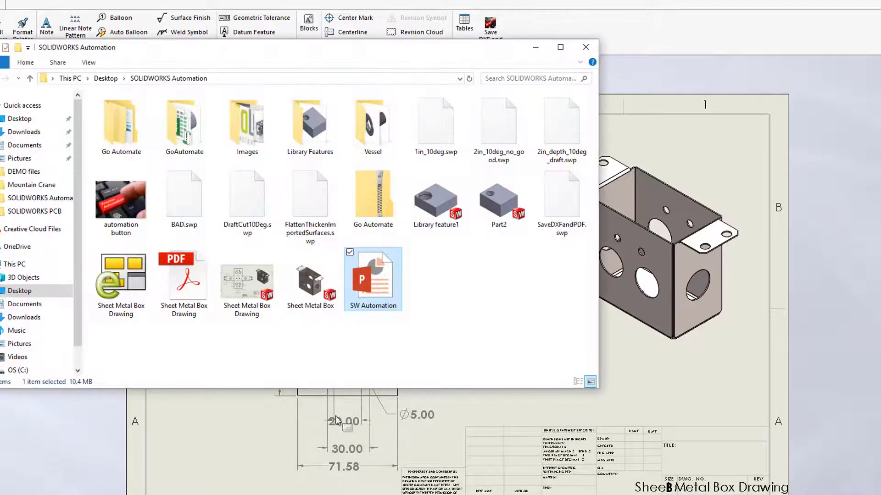
left_click(183, 275)
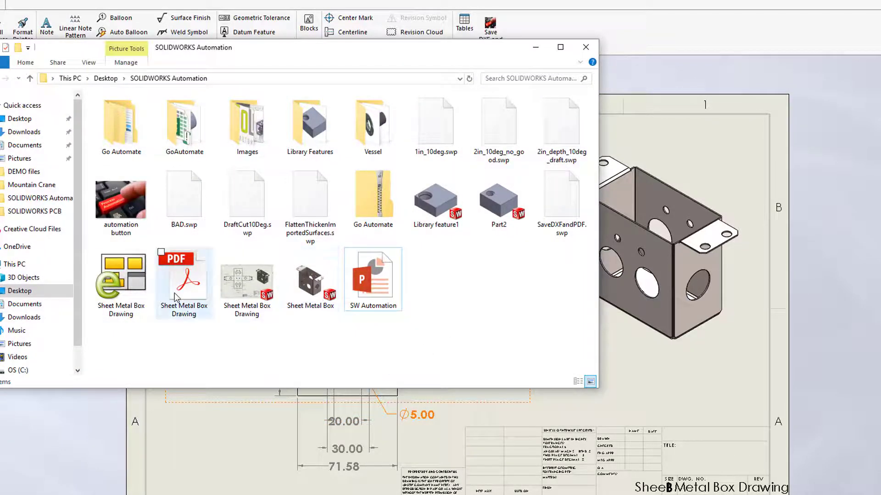
left_click(120, 278)
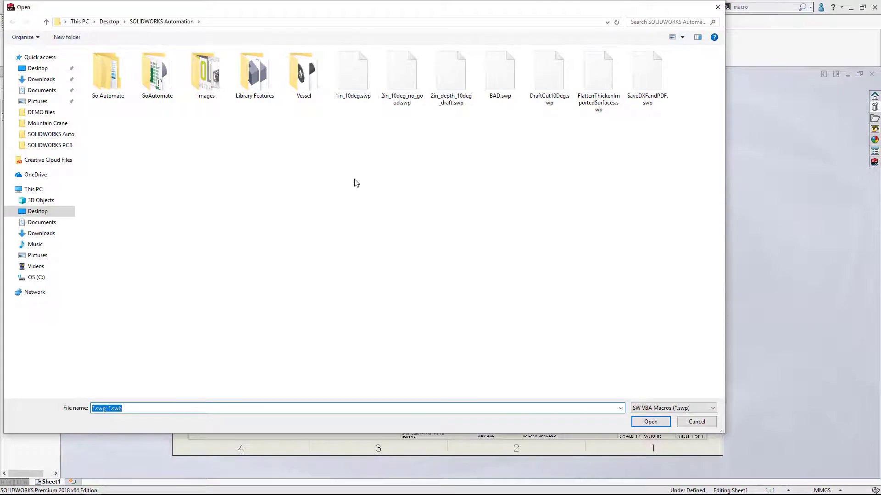
- Load SaveDXFandPDF.swp into the VBA editor for editing
left_click(646, 67)
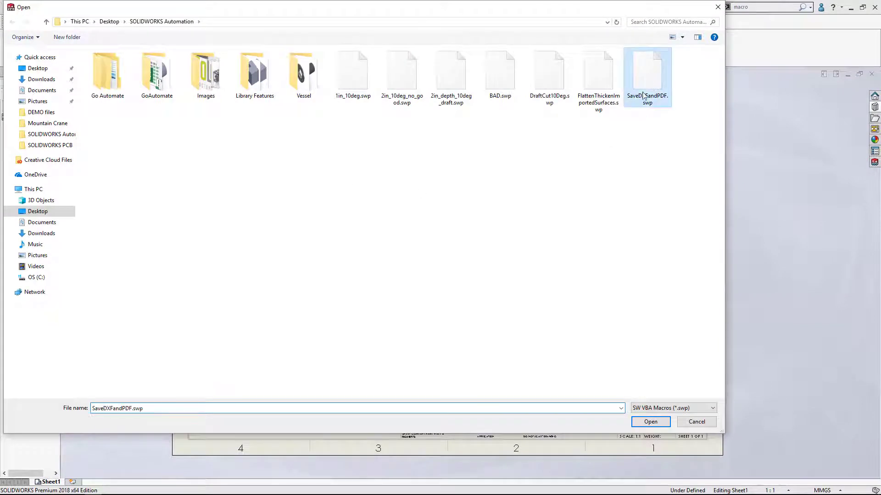
left_click(649, 422)
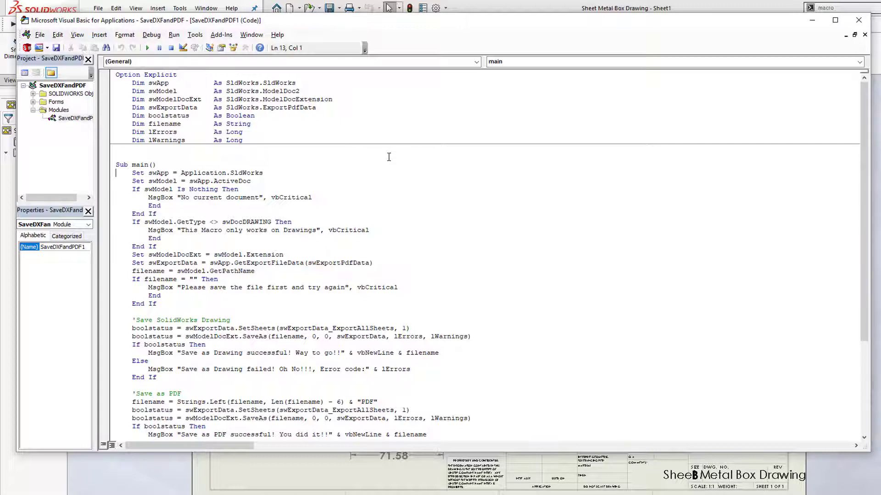
mouse_move(198, 181)
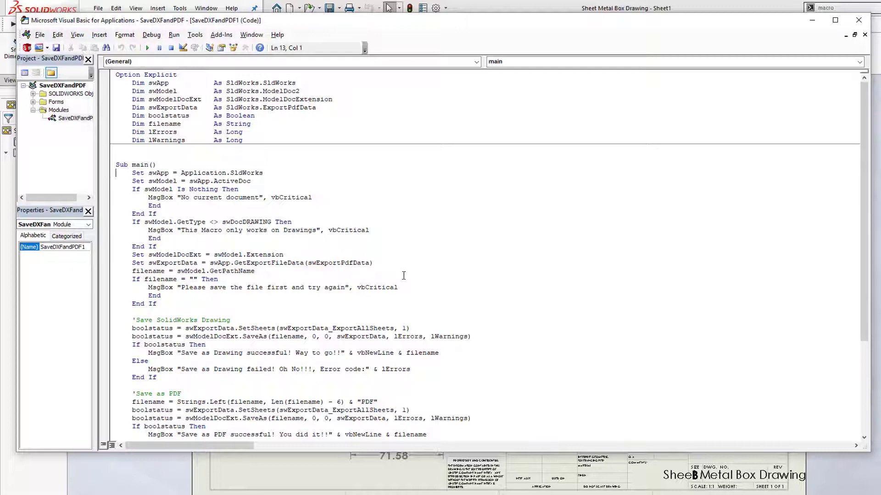
mouse_move(195, 285)
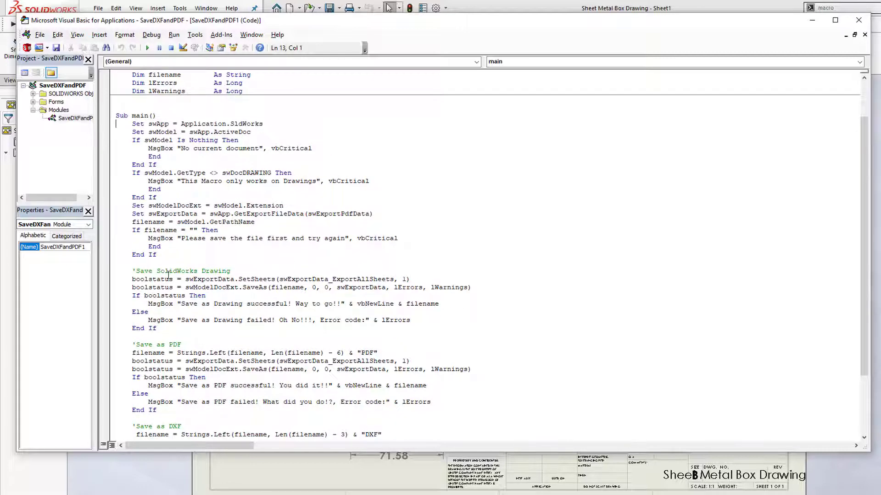
scroll("down", 3)
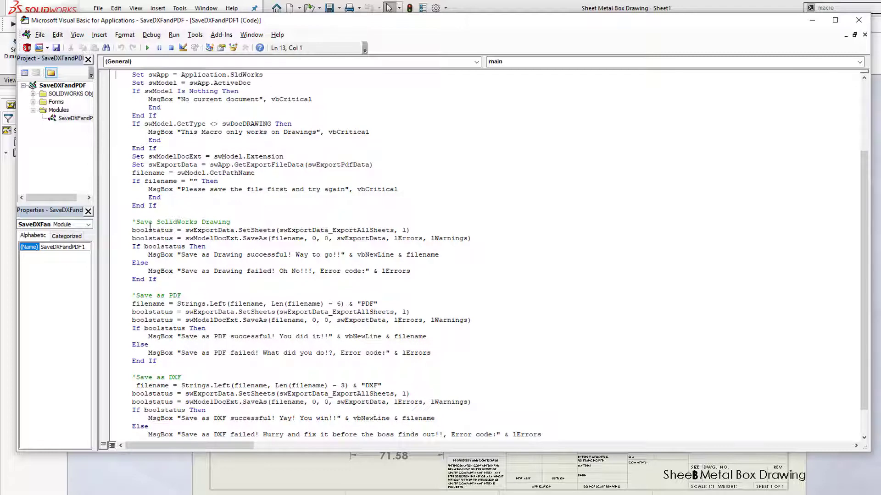
mouse_move(222, 229)
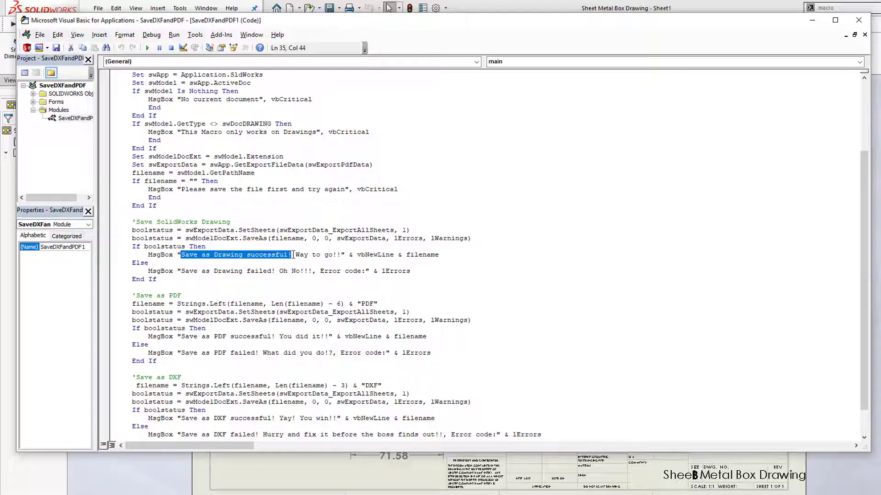
left_click(462, 256)
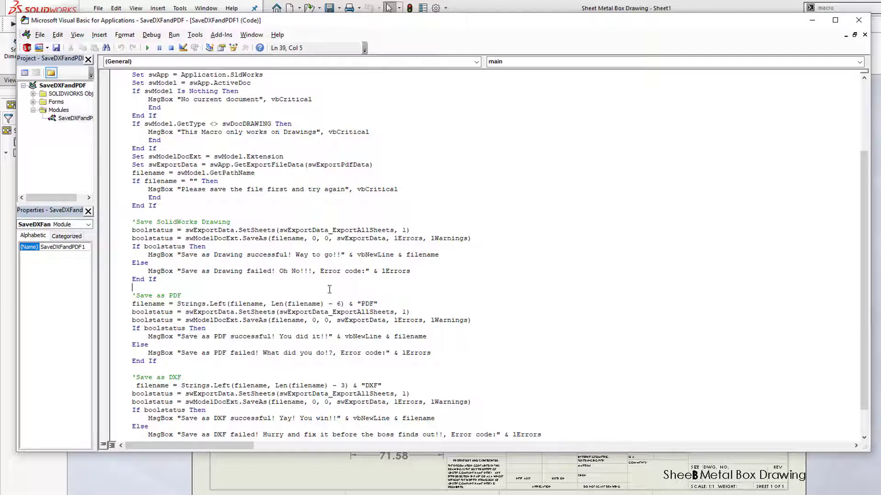
left_click_drag(320, 271, 410, 271)
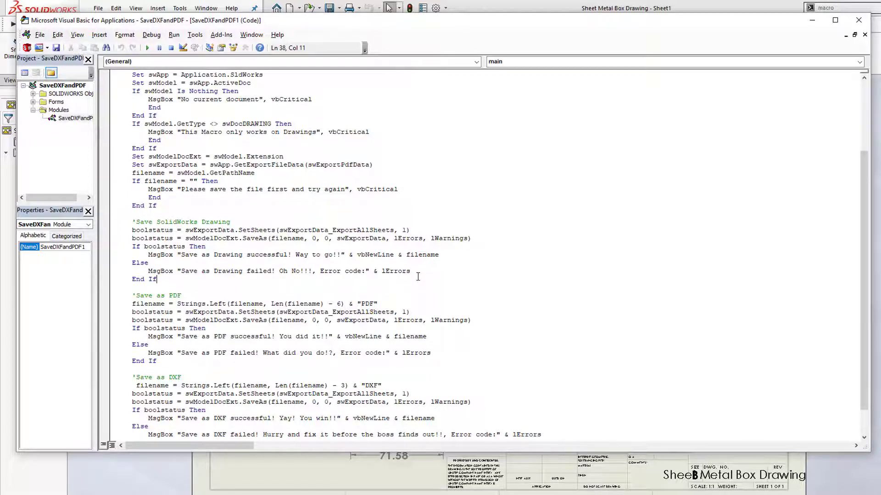
scroll("down", 3)
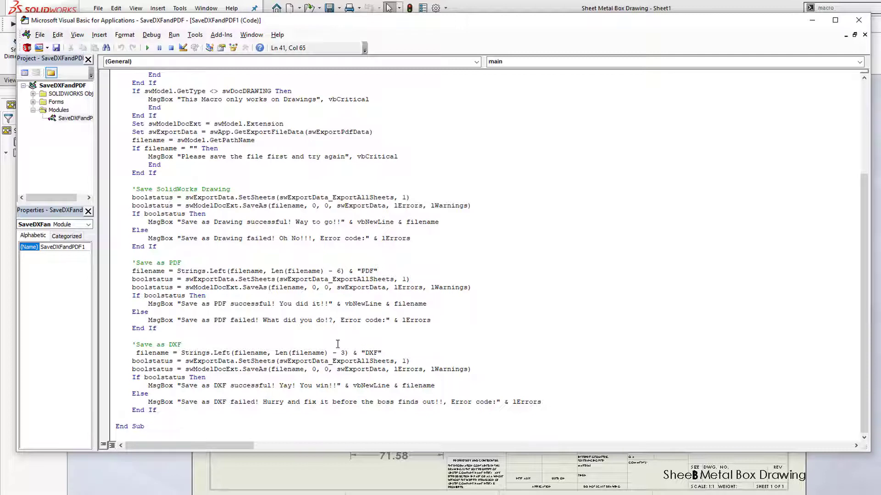
left_click(362, 353)
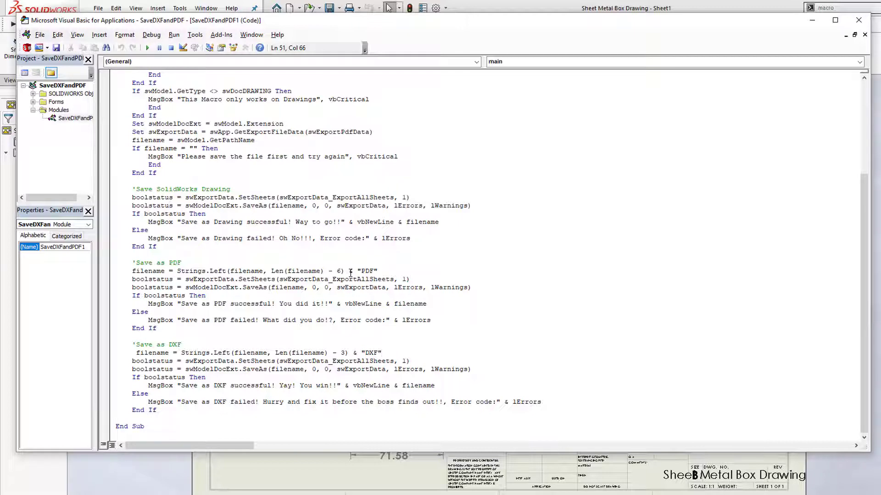
mouse_move(169, 303)
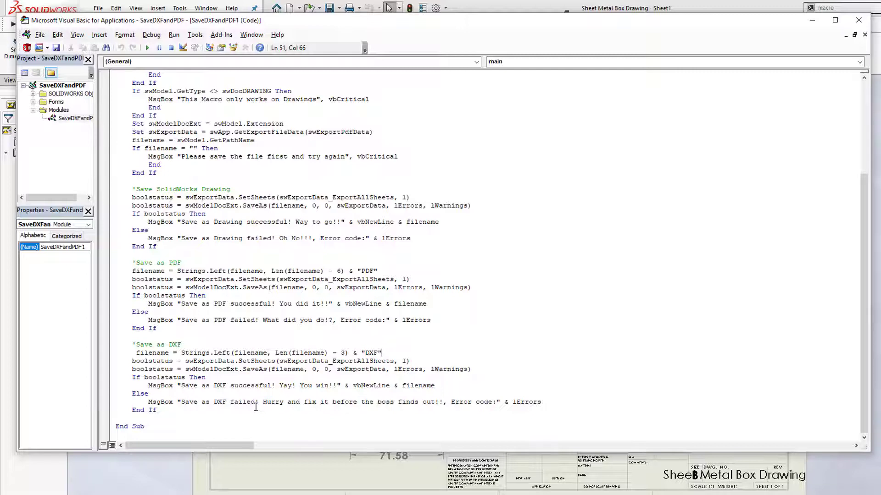
mouse_move(212, 415)
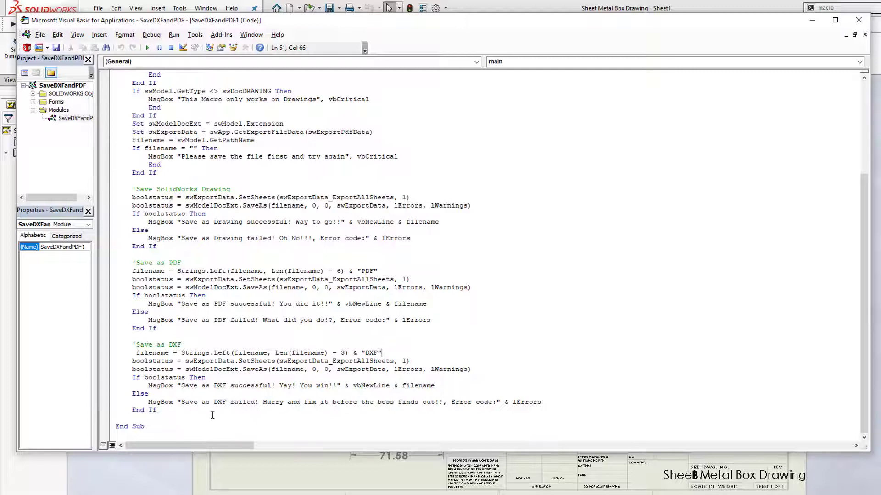
- Replace 'failed' with 'didn't work' in the DXF failure MsgBox line
double_click(244, 402)
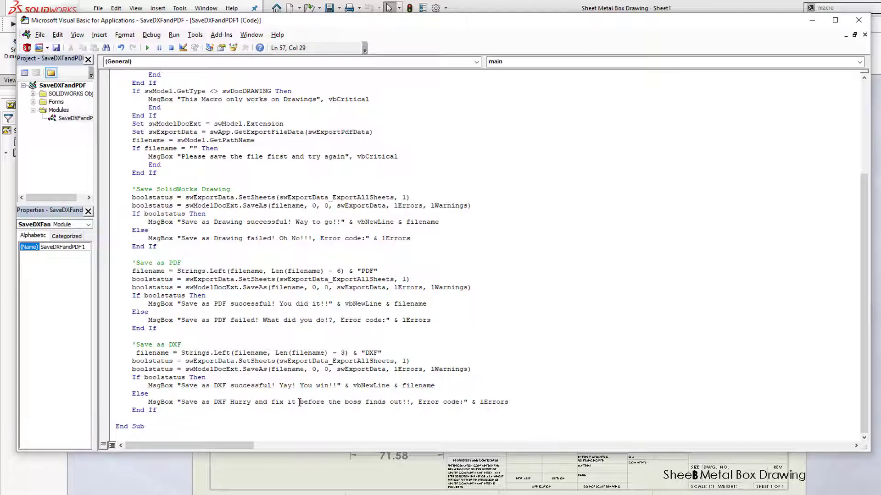
type("didn't work")
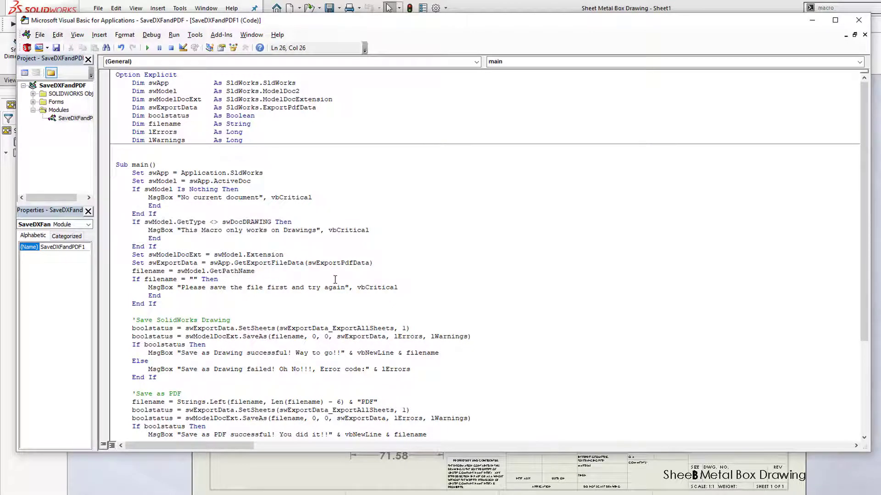
scroll("down", 3)
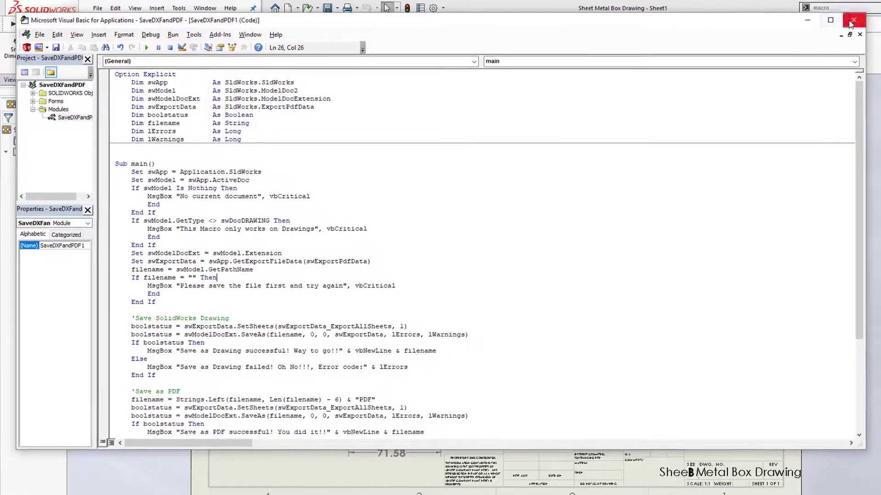
- Close the VBA editor, declining to save changes to SaveDXFandPDF.swp
left_click(856, 21)
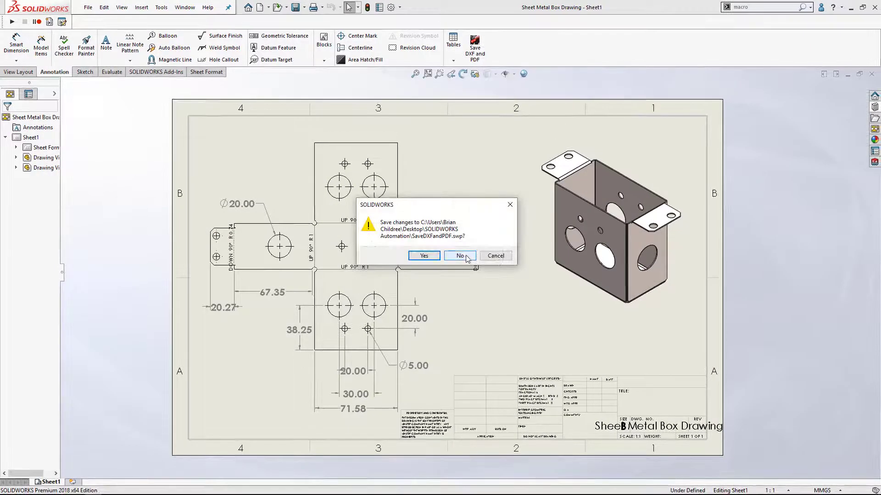
left_click(460, 256)
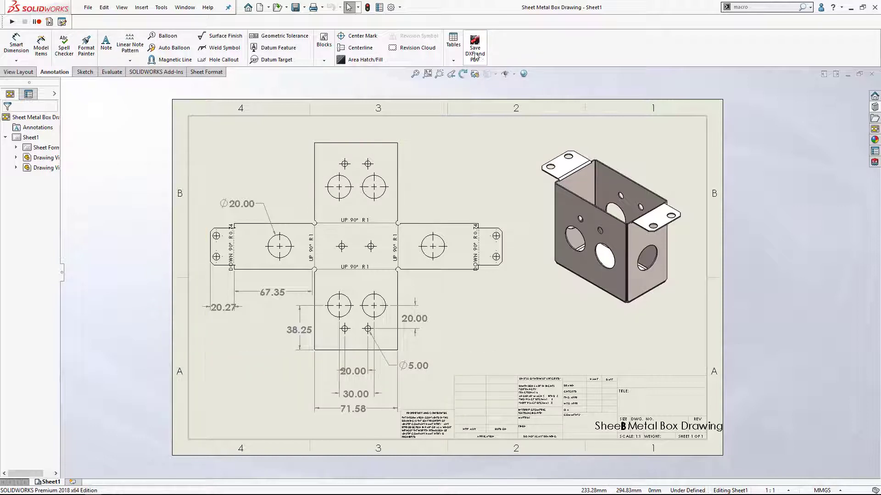
mouse_move(474, 45)
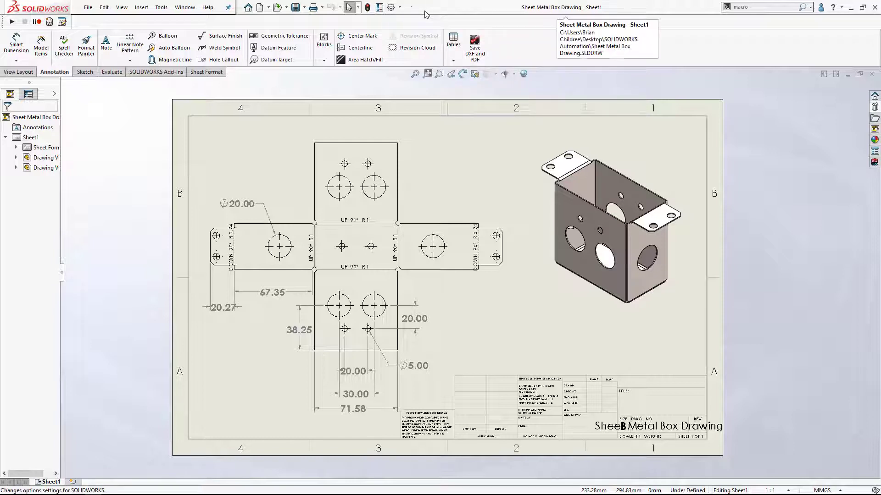
- Reach the Macro command category in the Customize settings for a new macro button
left_click(392, 8)
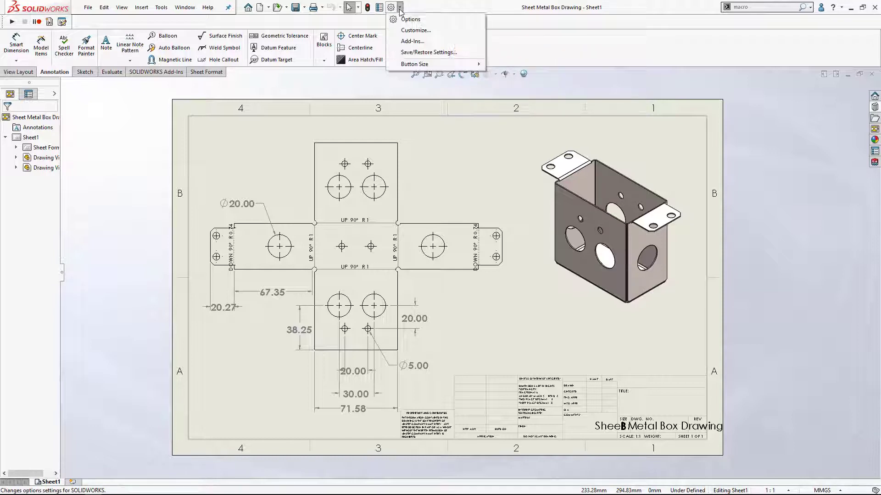
mouse_move(415, 30)
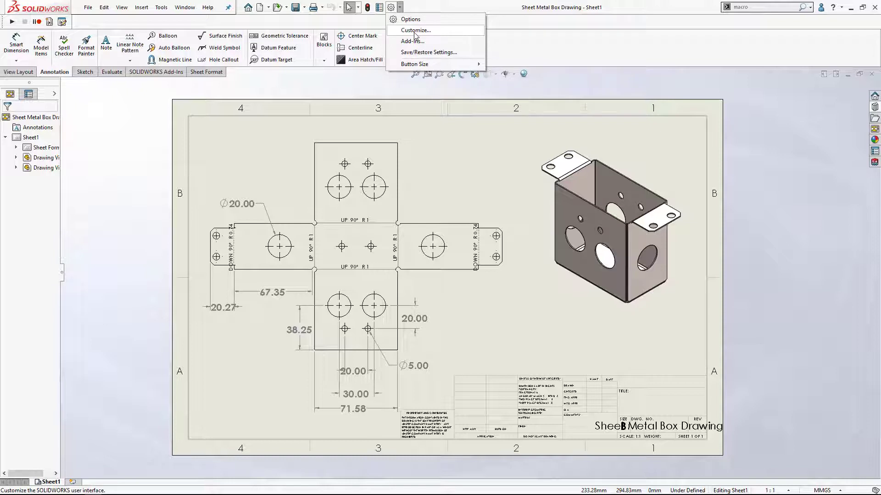
left_click(415, 30)
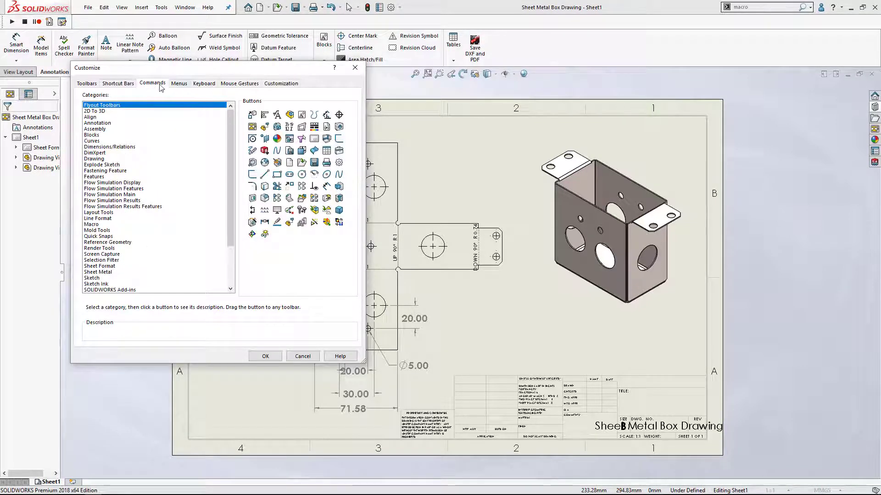
mouse_move(119, 198)
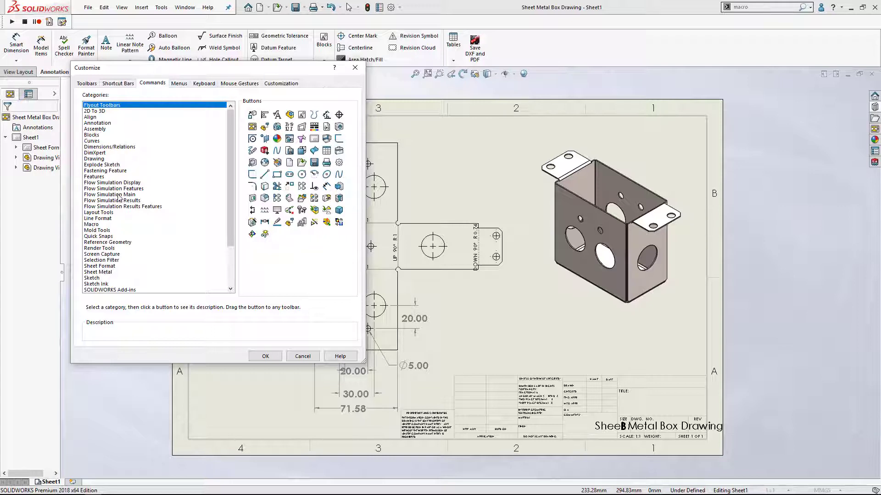
left_click(91, 224)
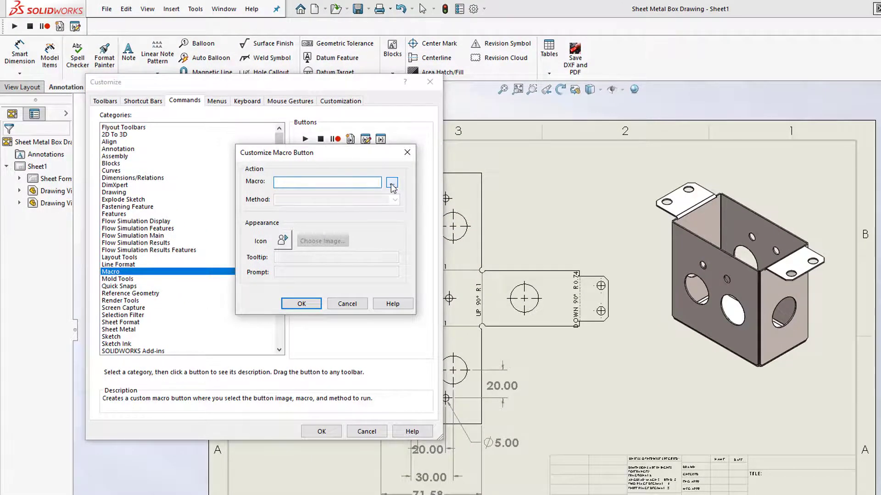
- Assign the SaveDXFandPDF.swp macro to the new button
left_click(391, 182)
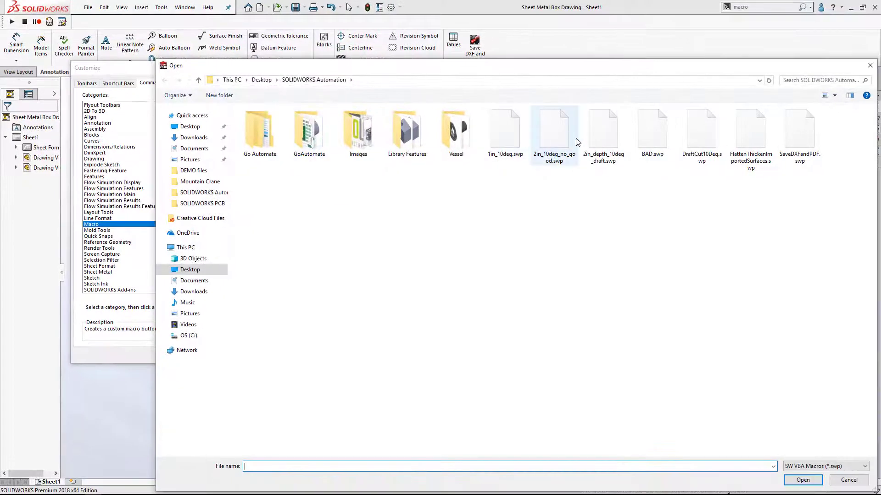
left_click(799, 130)
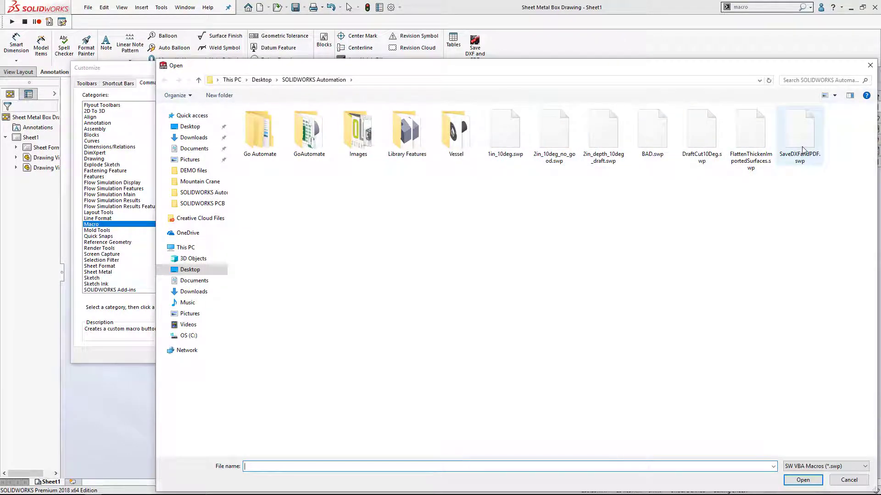
left_click(799, 132)
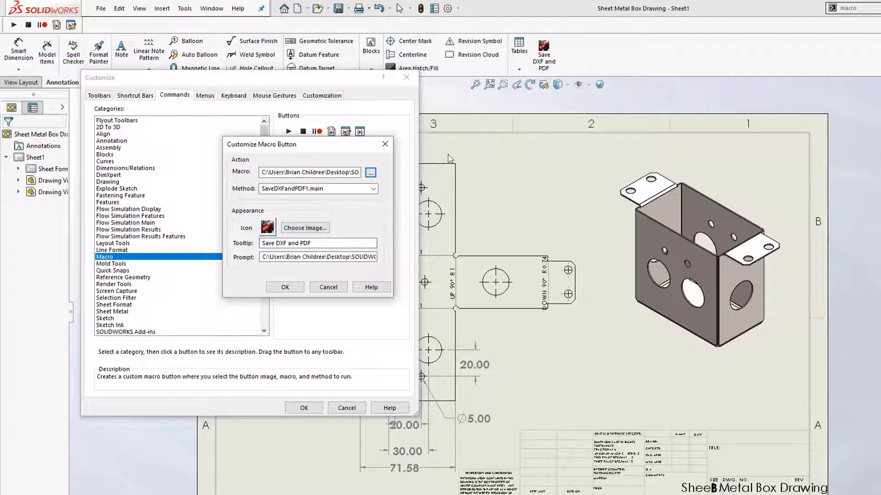
- Change the button's tooltip to 'Delete this', correcting a mistyped 'REdu'
triple_click(319, 244)
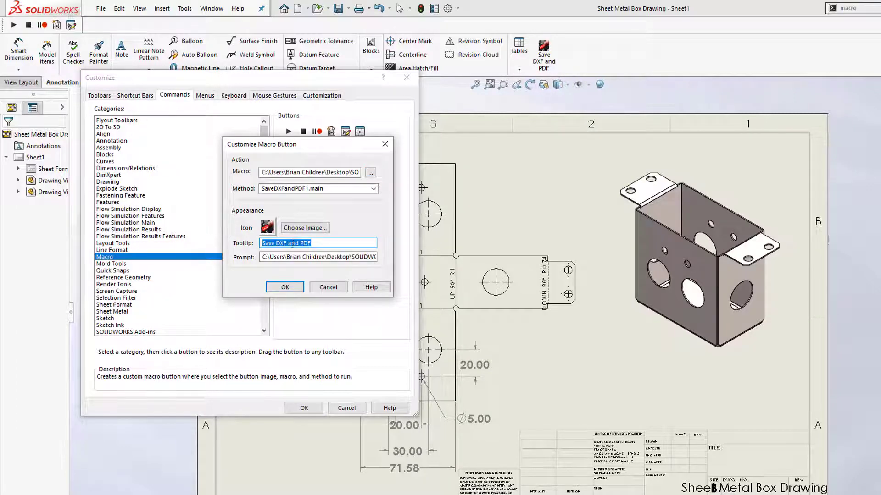
type("REdu")
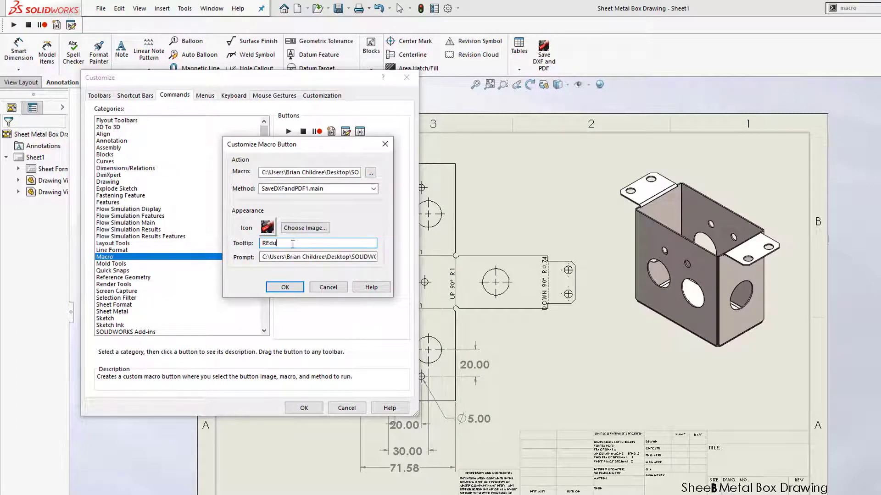
key("ctrl+a")
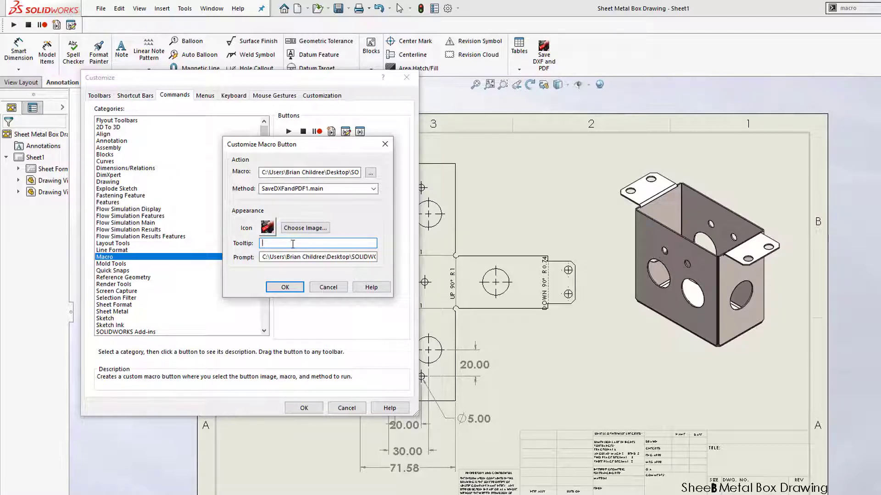
type("Delete")
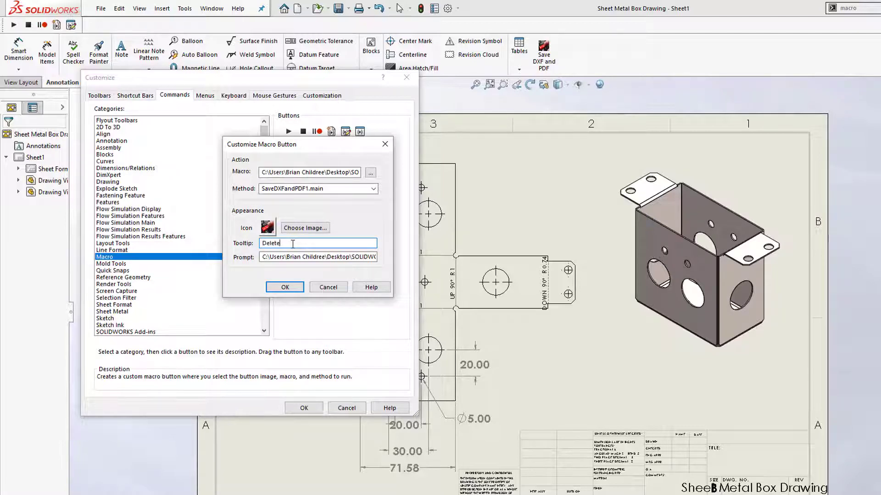
type("this")
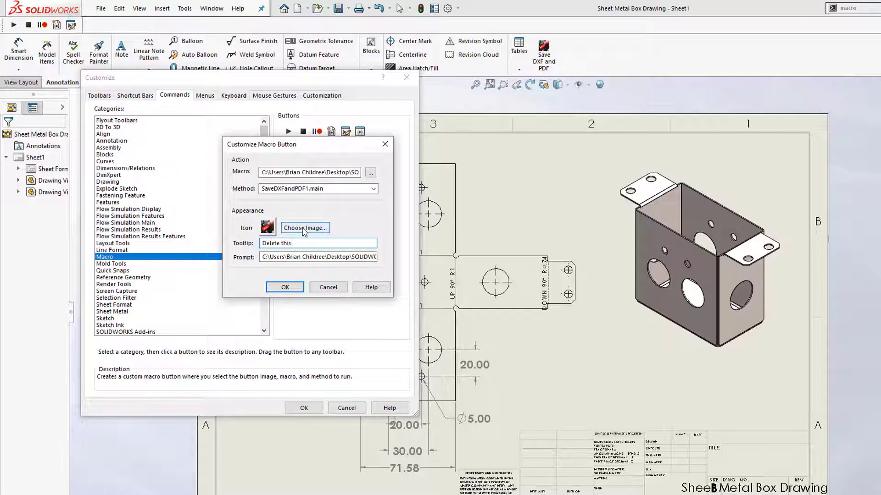
- Give the button the 'automation button' bitmap as its icon
left_click(305, 228)
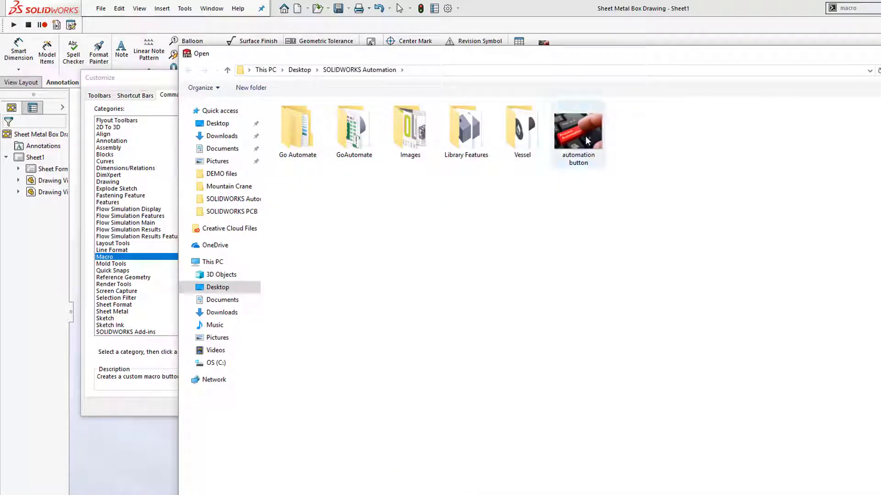
left_click(578, 126)
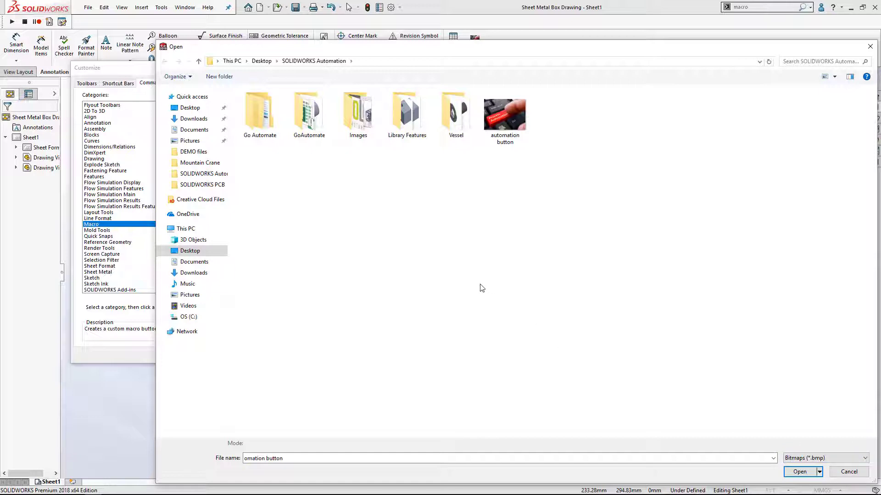
mouse_move(544, 324)
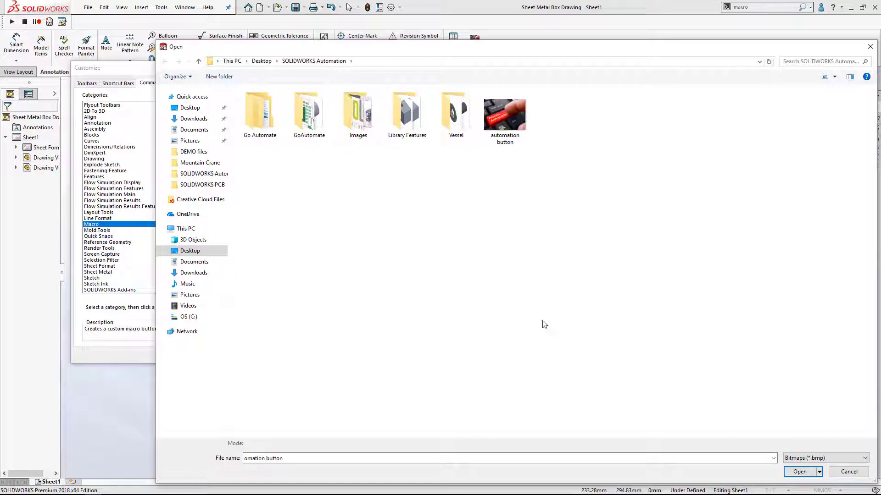
mouse_move(605, 318)
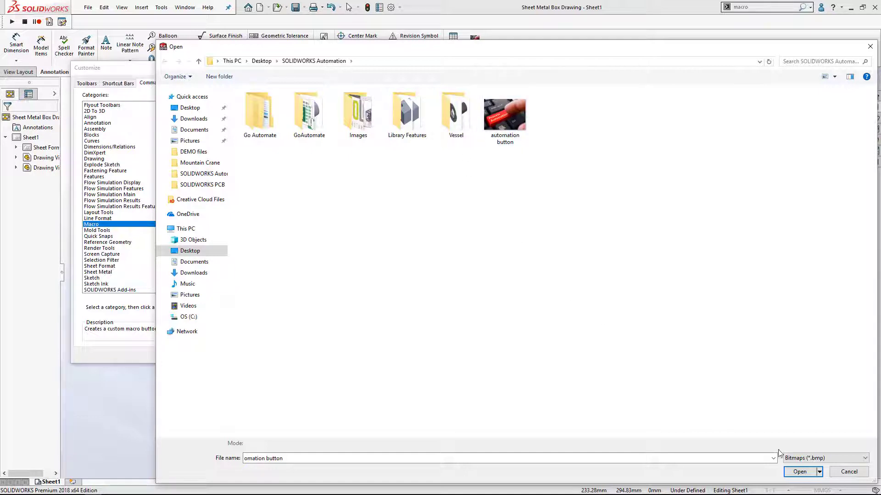
left_click(799, 471)
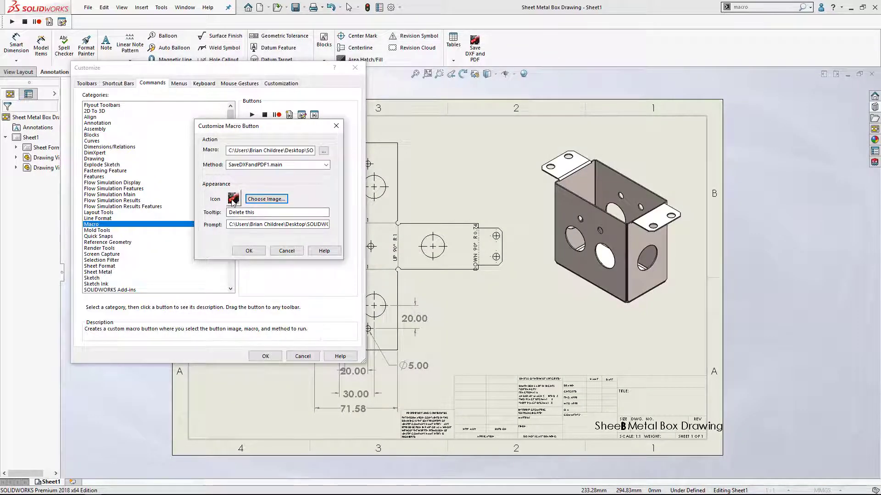
- Confirm the macro button and finish customization, placing 'Delete this' on the CommandManager
left_click(249, 250)
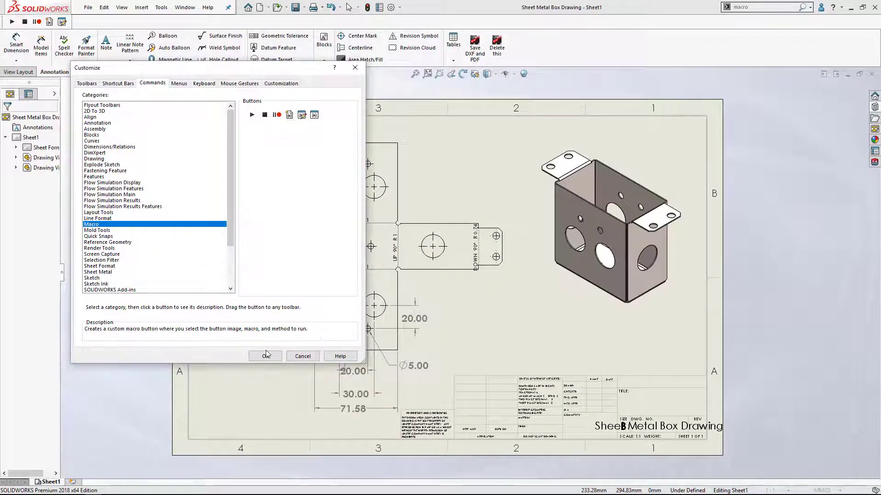
left_click(265, 356)
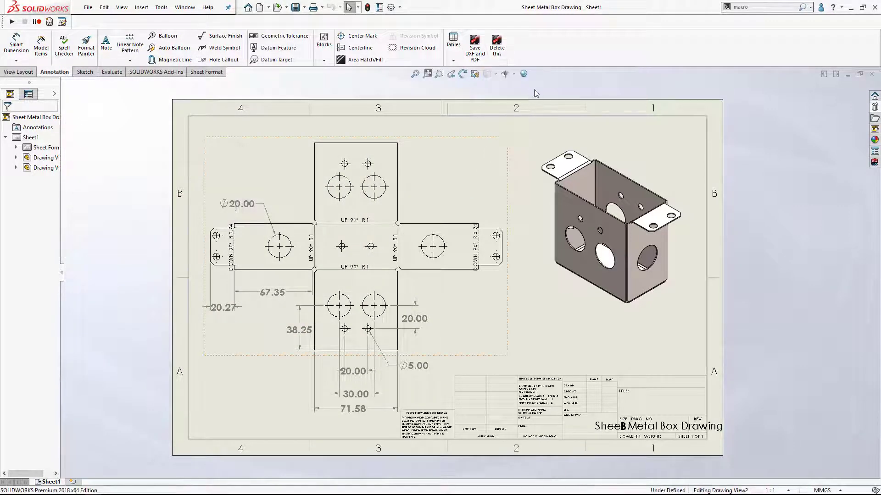
- Run the save macro from the 'Delete this' button, acknowledge the success message, then remove the button
left_click(475, 46)
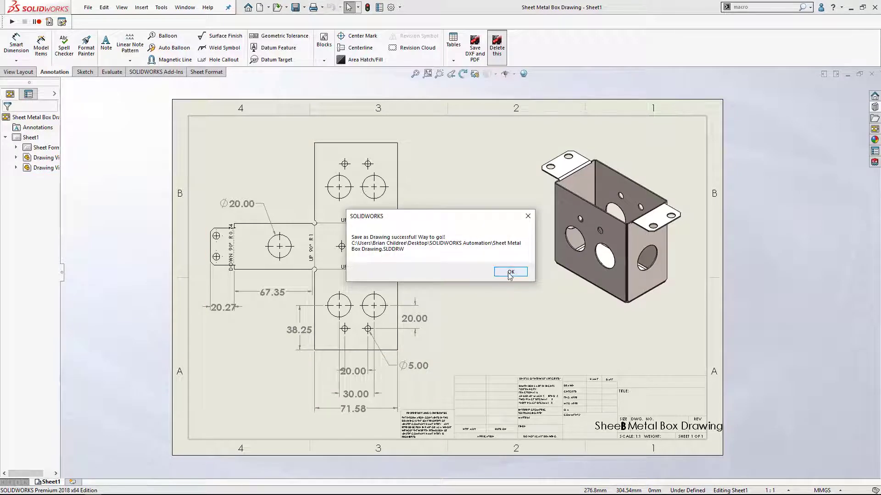
left_click(509, 272)
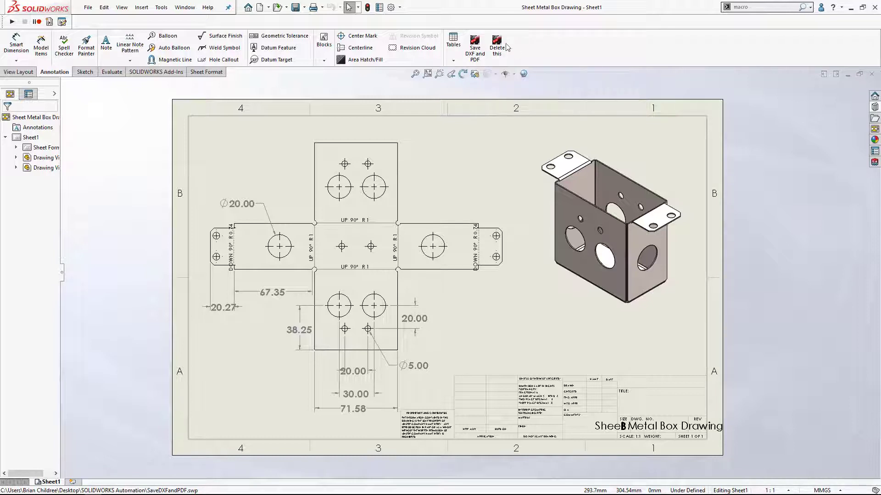
left_click(496, 46)
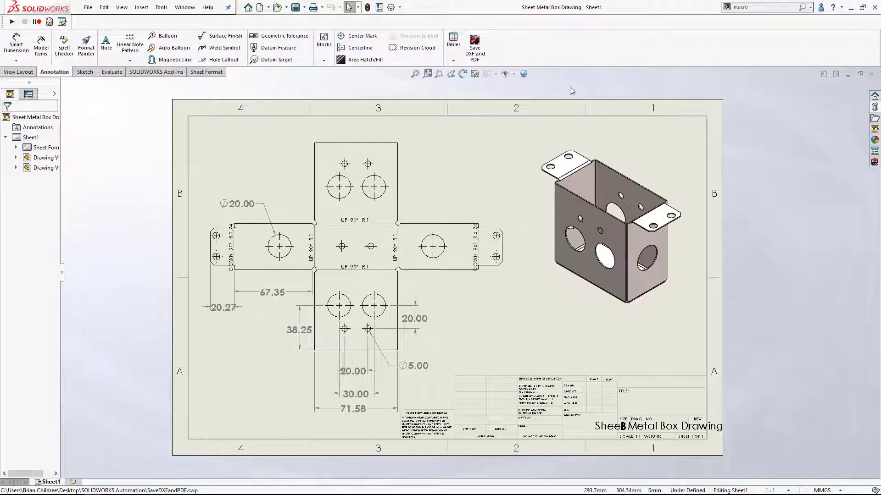